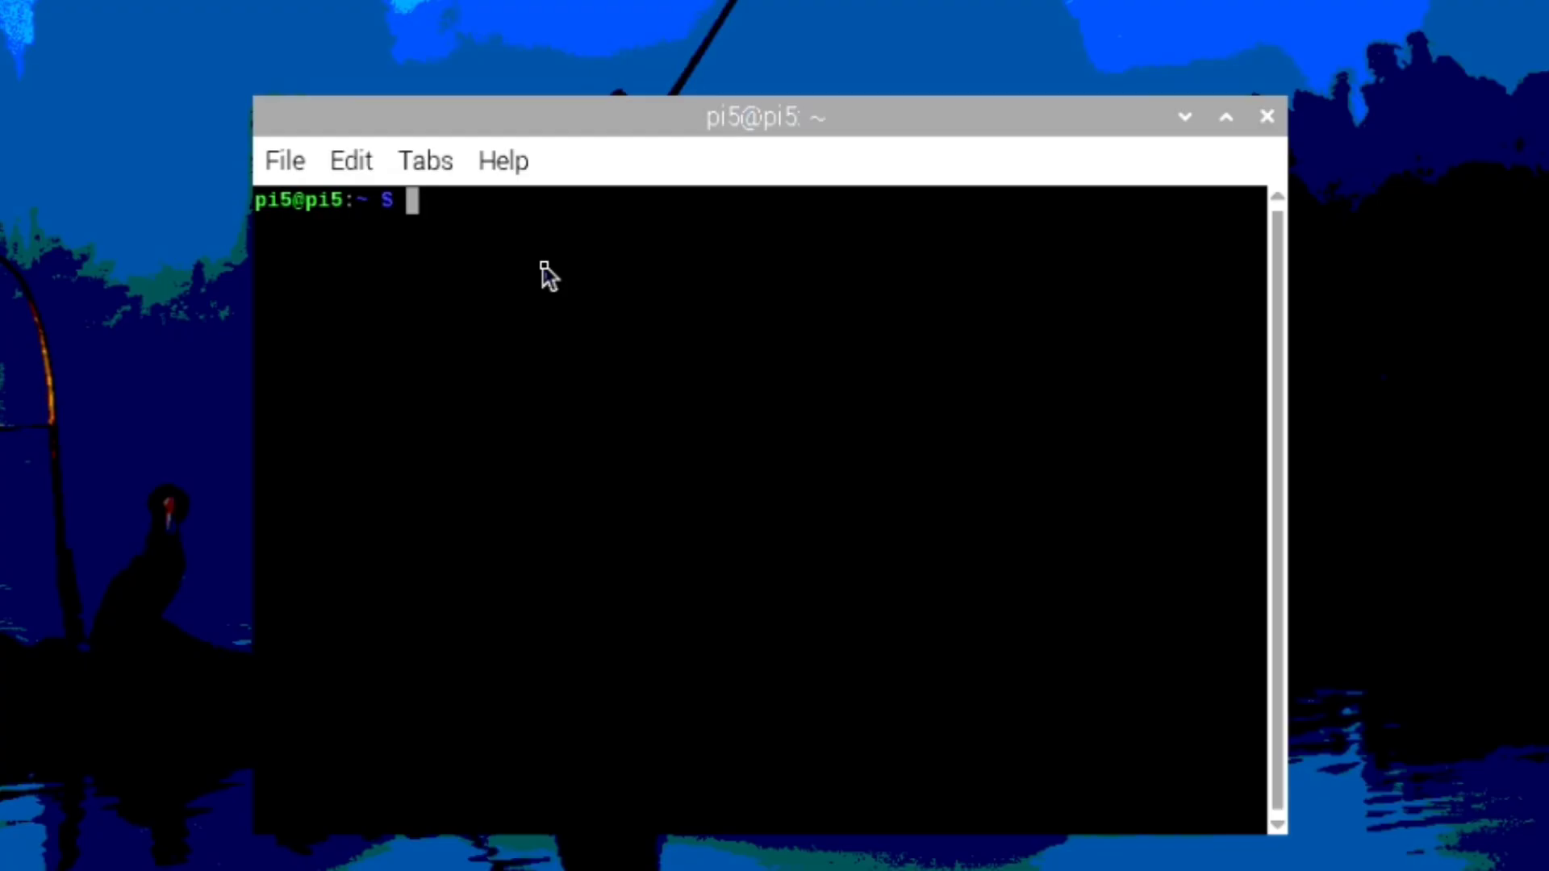
Run 'sudo apt update && sudo apt upgrade -y' to refresh package lists and upgrade everything.
text(sudo apt update && sudo apt upgrade -y)
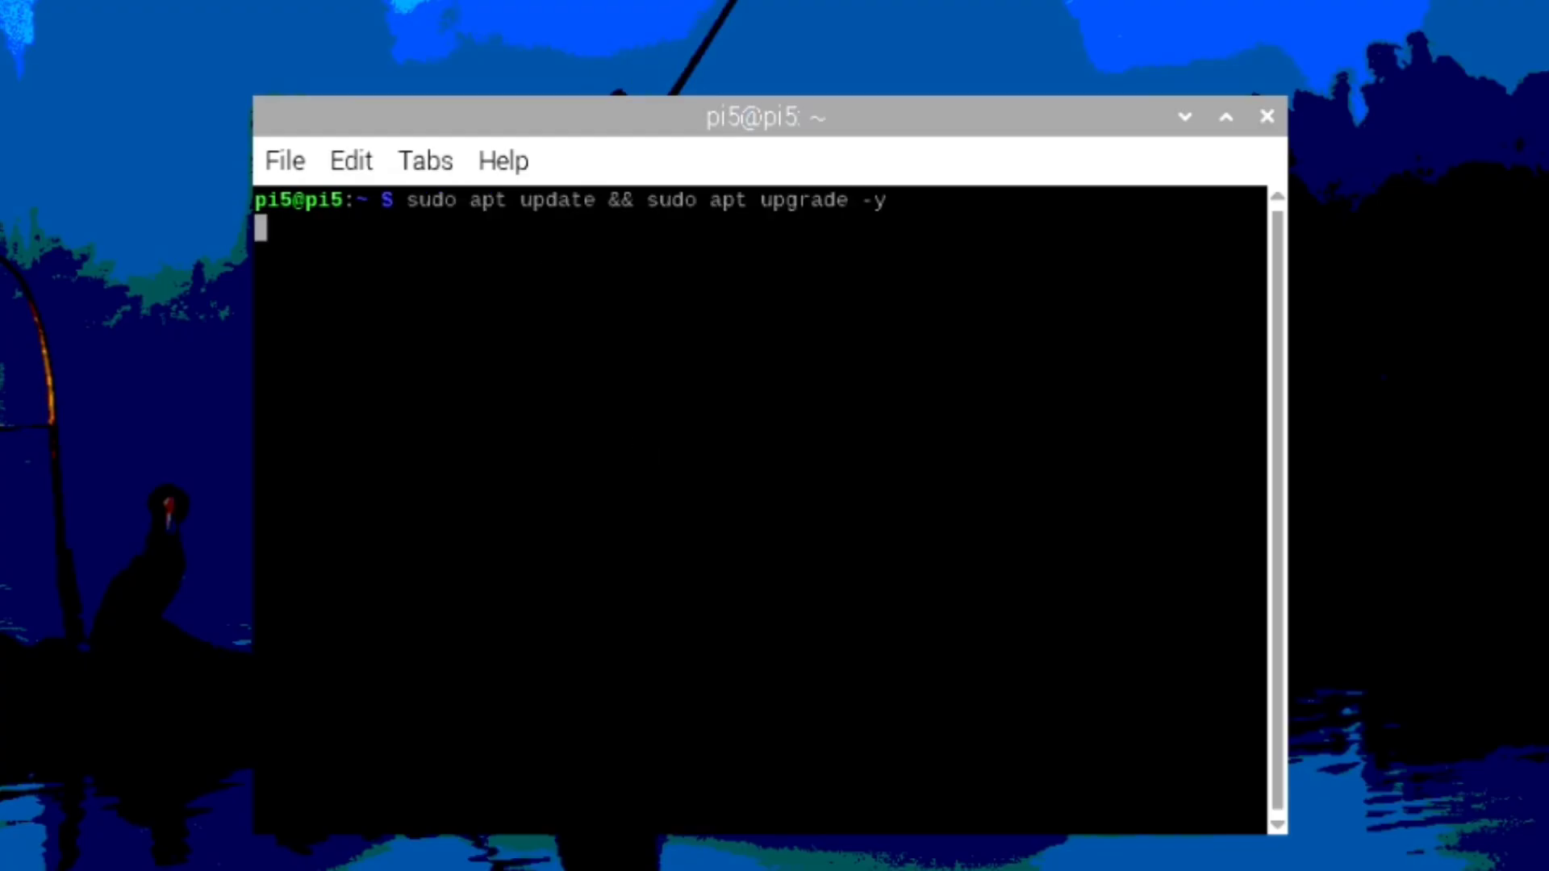
key(Return)
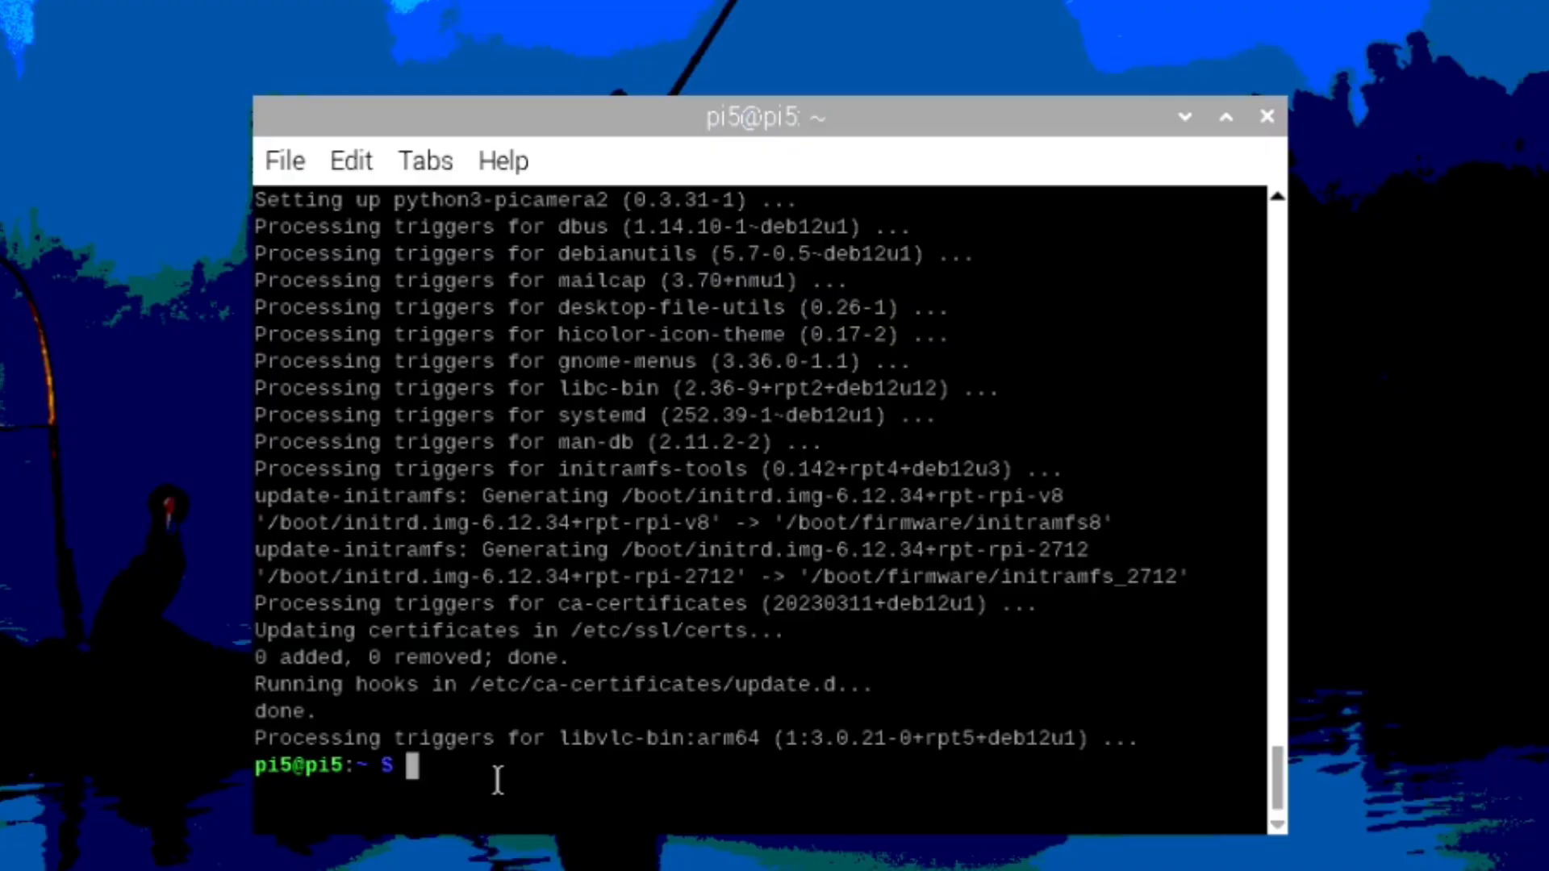
mouse_move(651, 356)
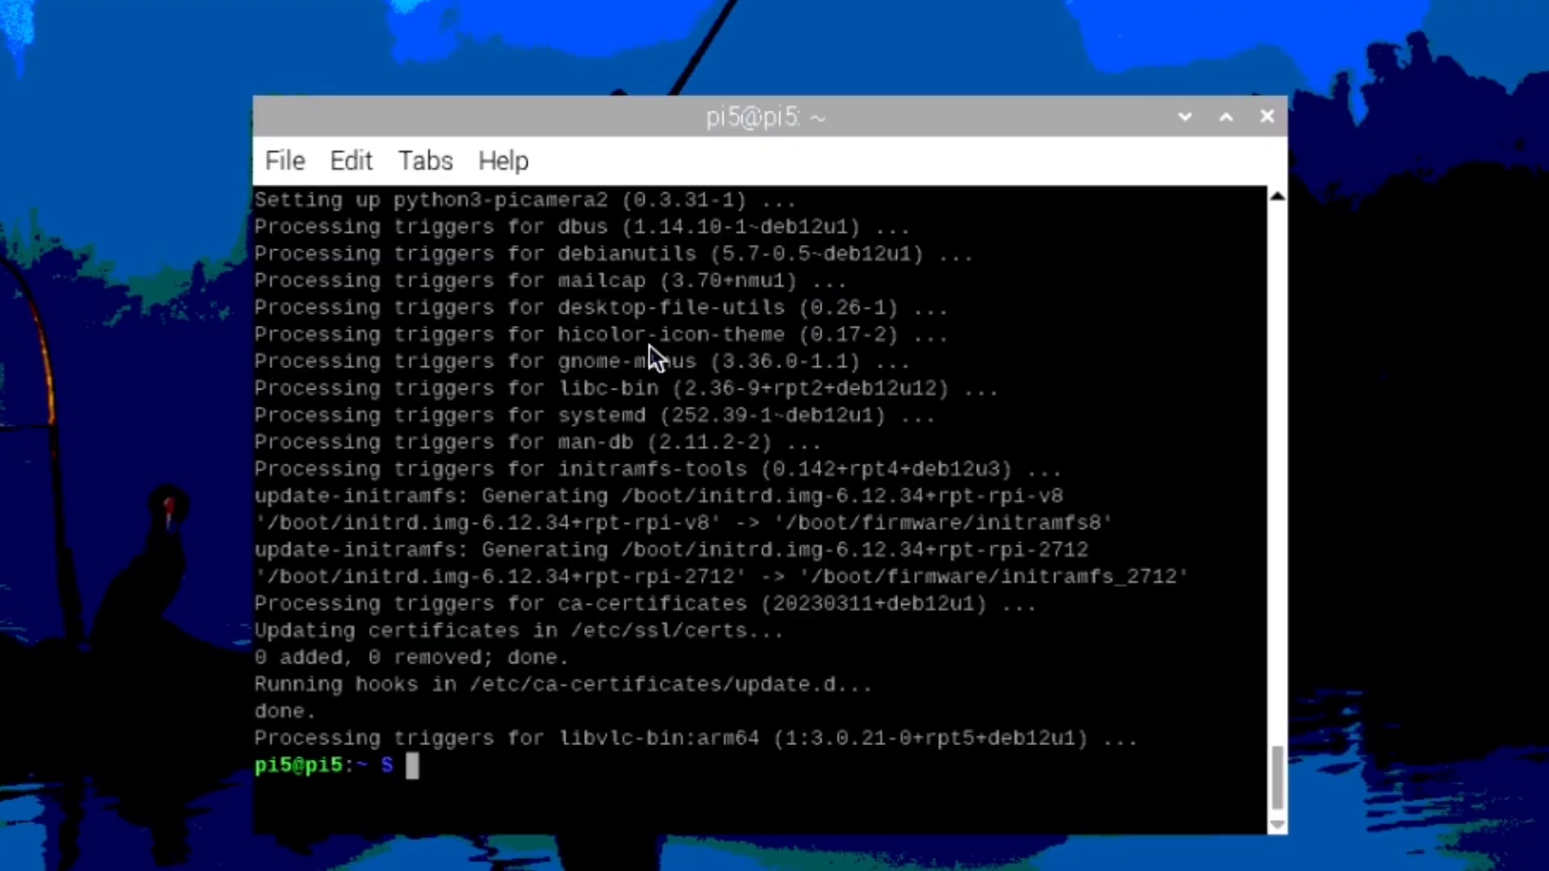
Clone garagesteve1155/Overload into ~/Overload, cd into it and chmod +x pi5_setup.sh.
text(git clone https://github.com/garagesteve1155/Overload.git ~/Overload)
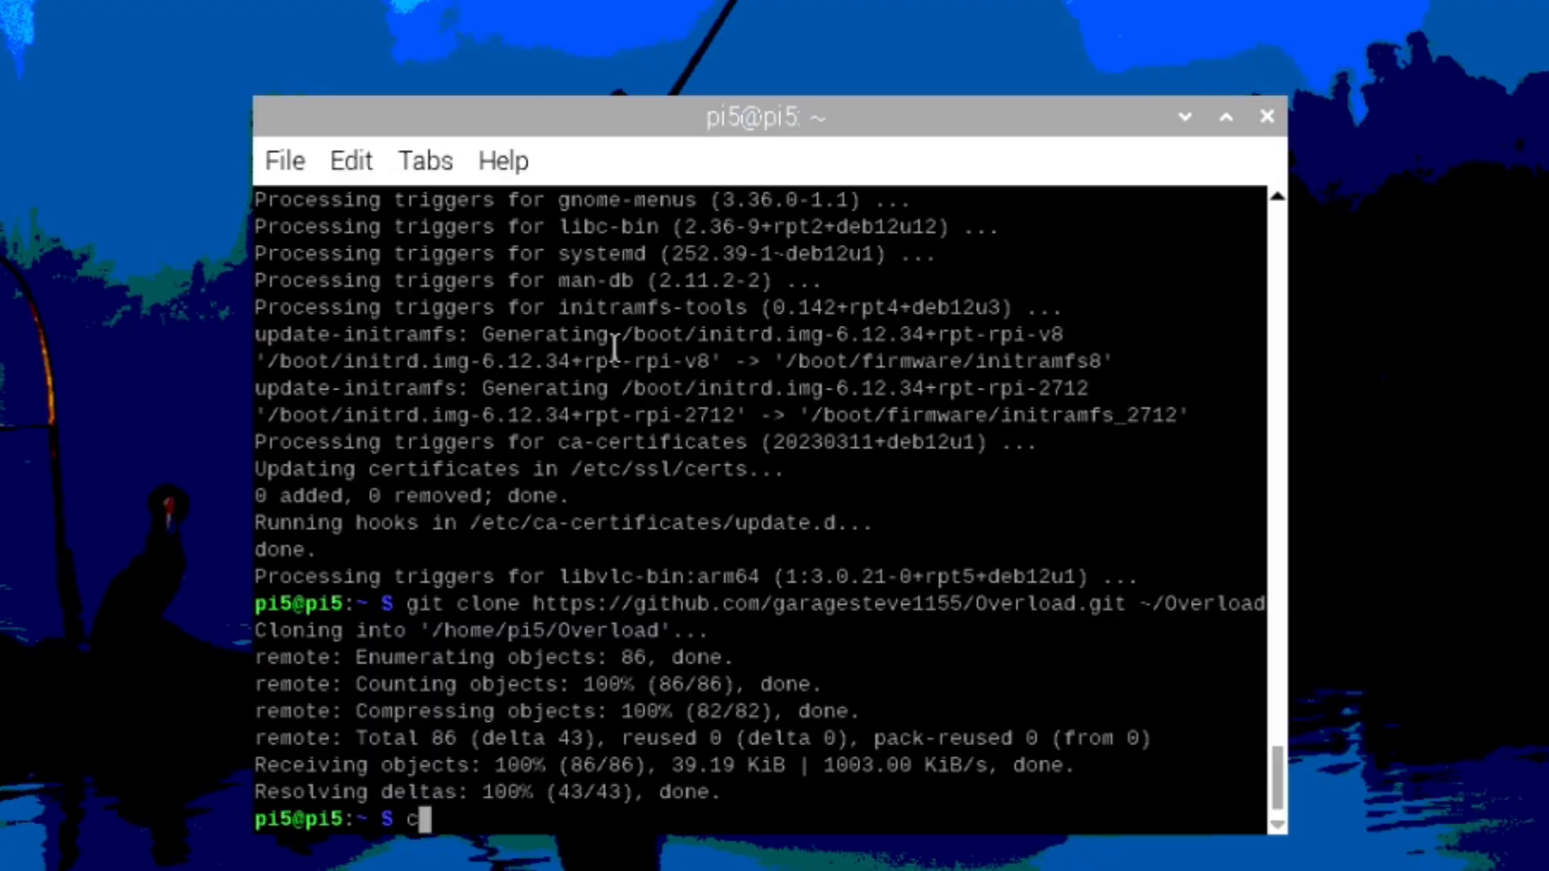
text(d Overload)
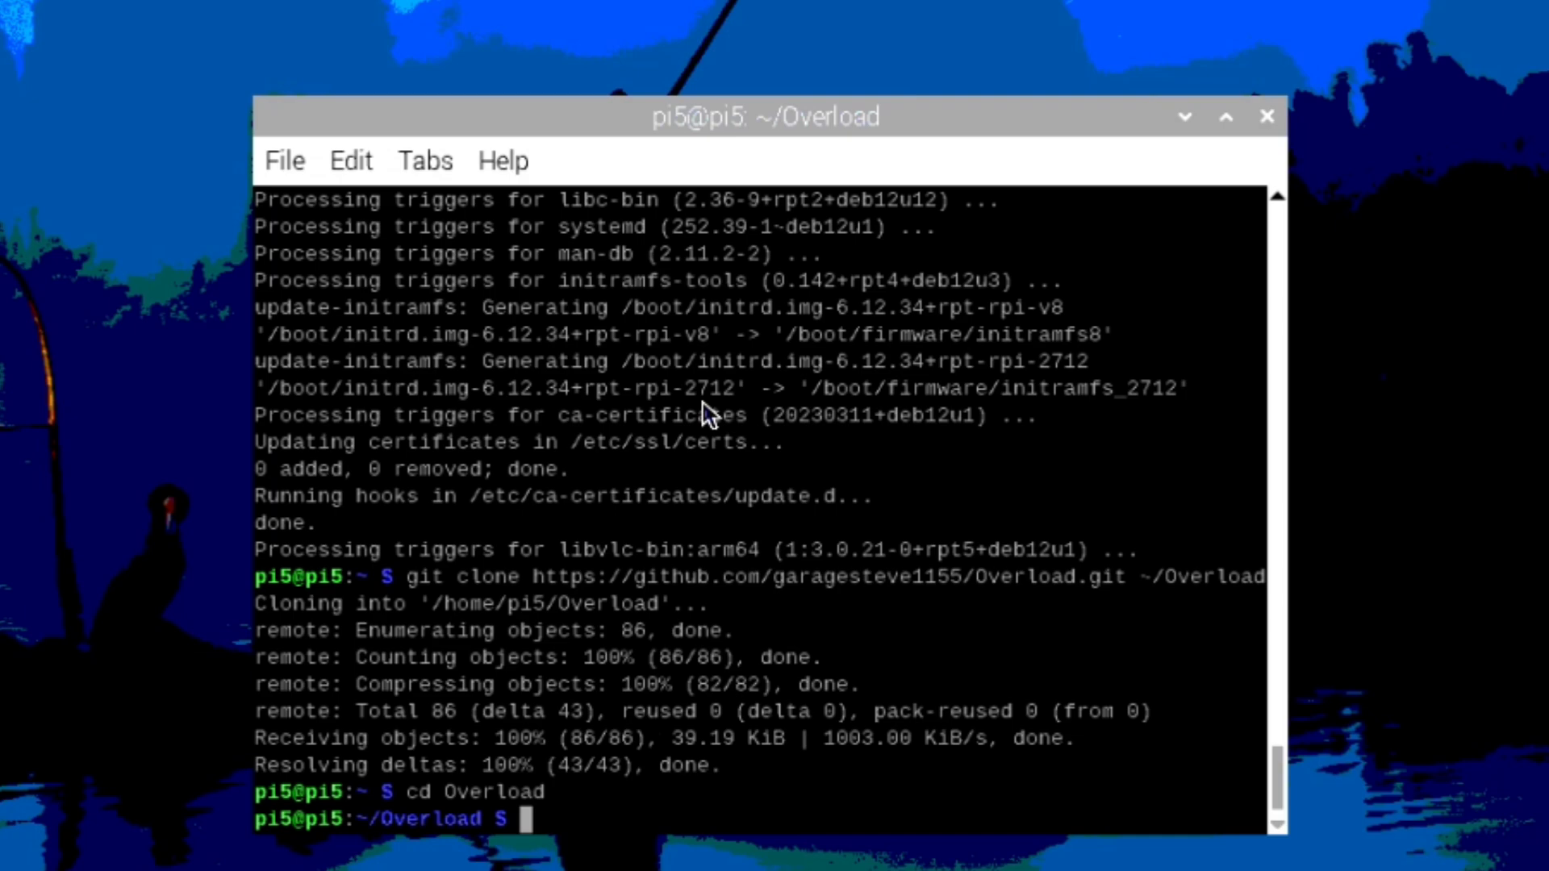
text(chmod +x pi5_setup.sh)
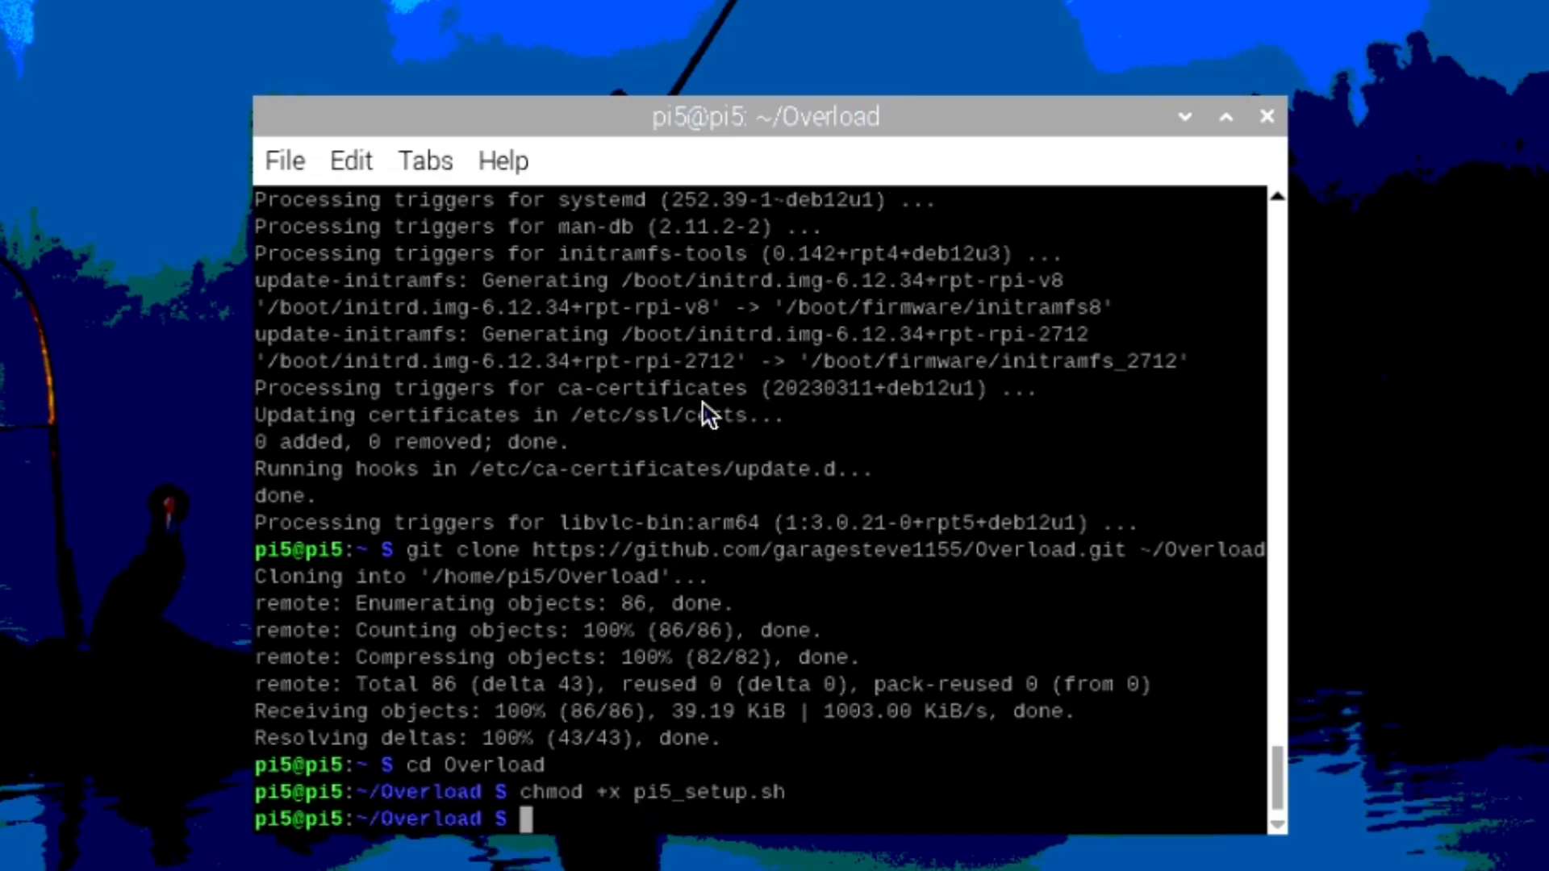
text(.)
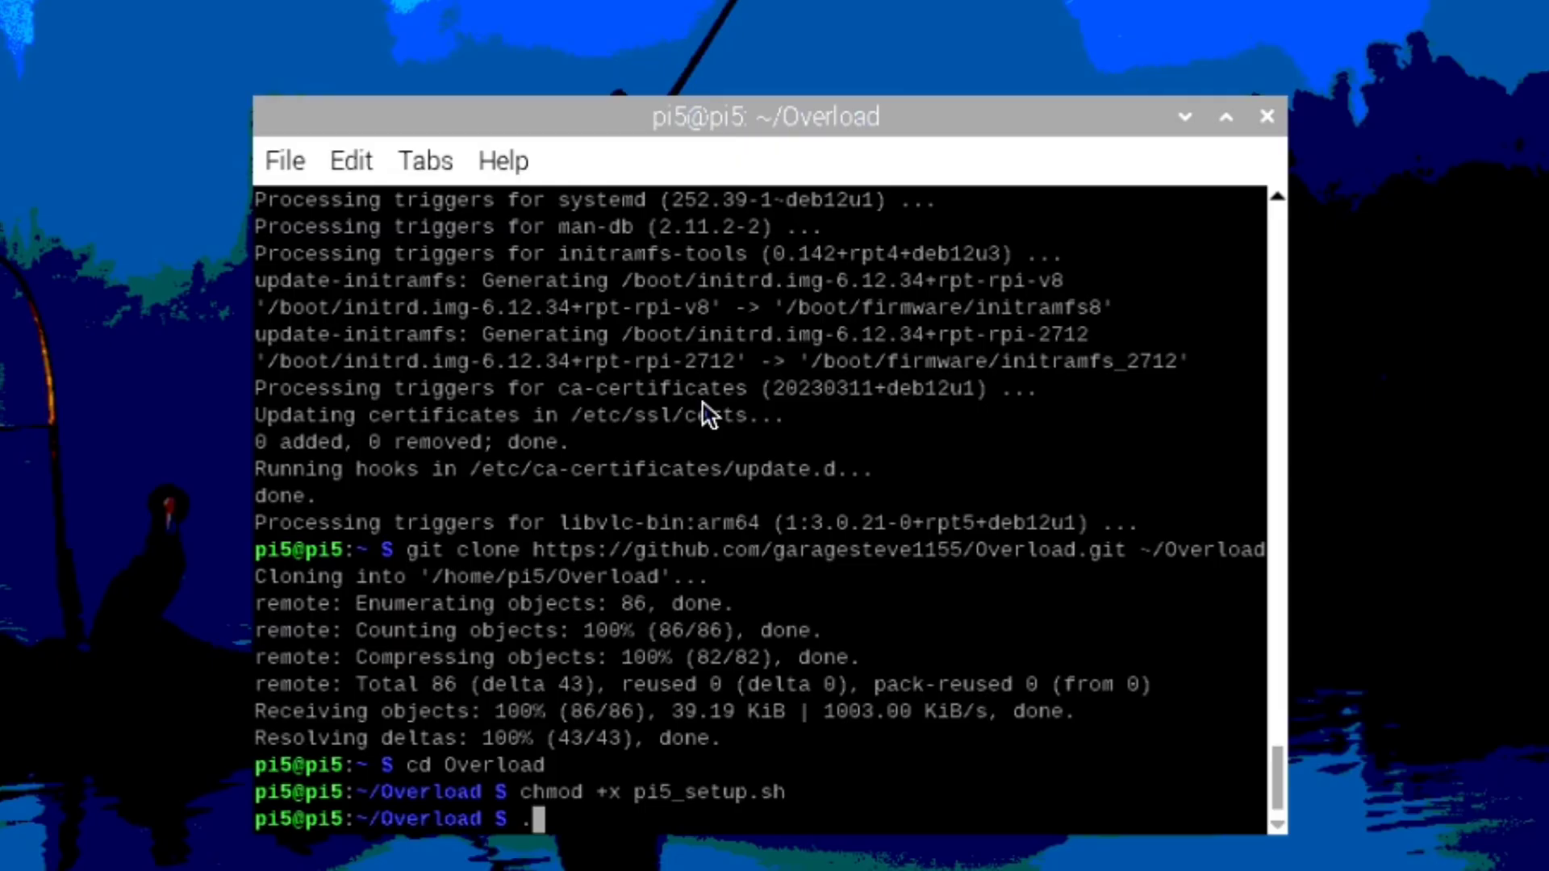
text(/)
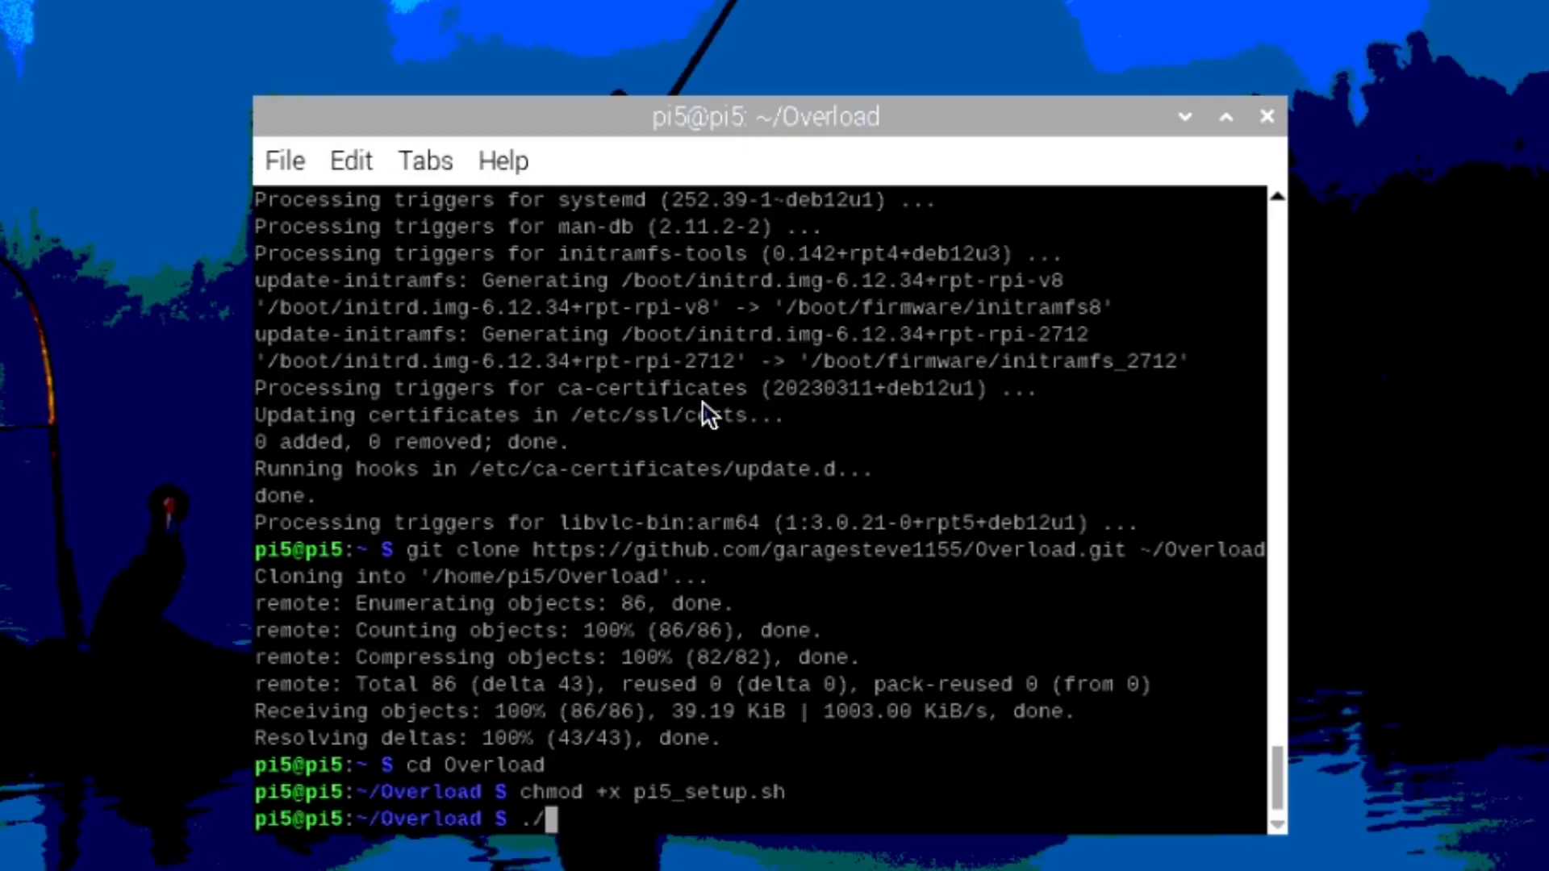
Run ./pi5_setup.sh to completion and copy the mistral_7b_instruct folder name it reports.
text(pi5_setu)
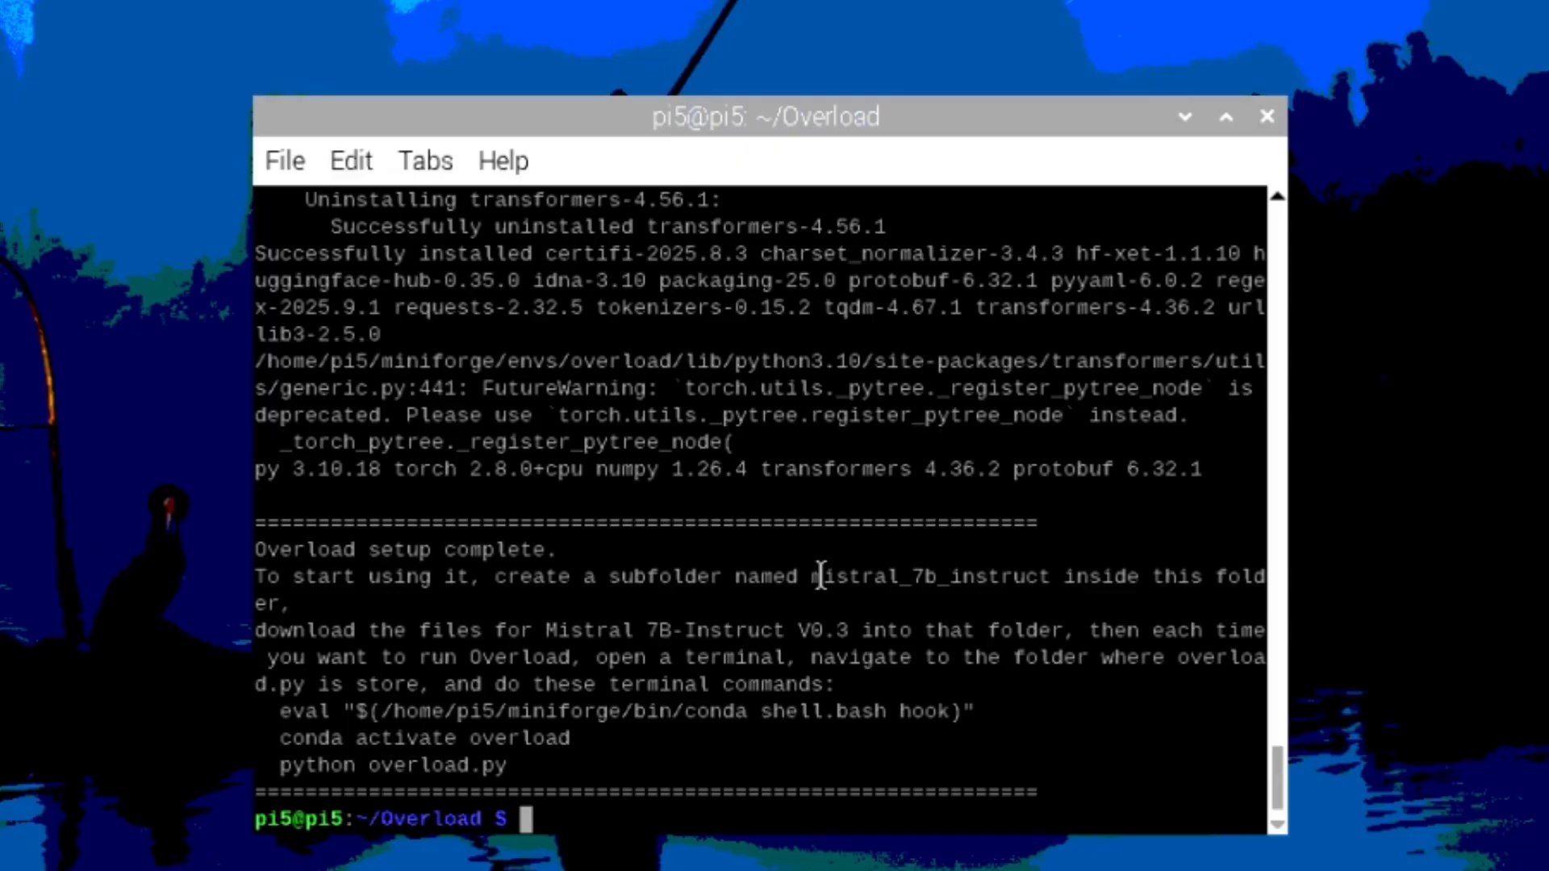
right_click(998, 588)
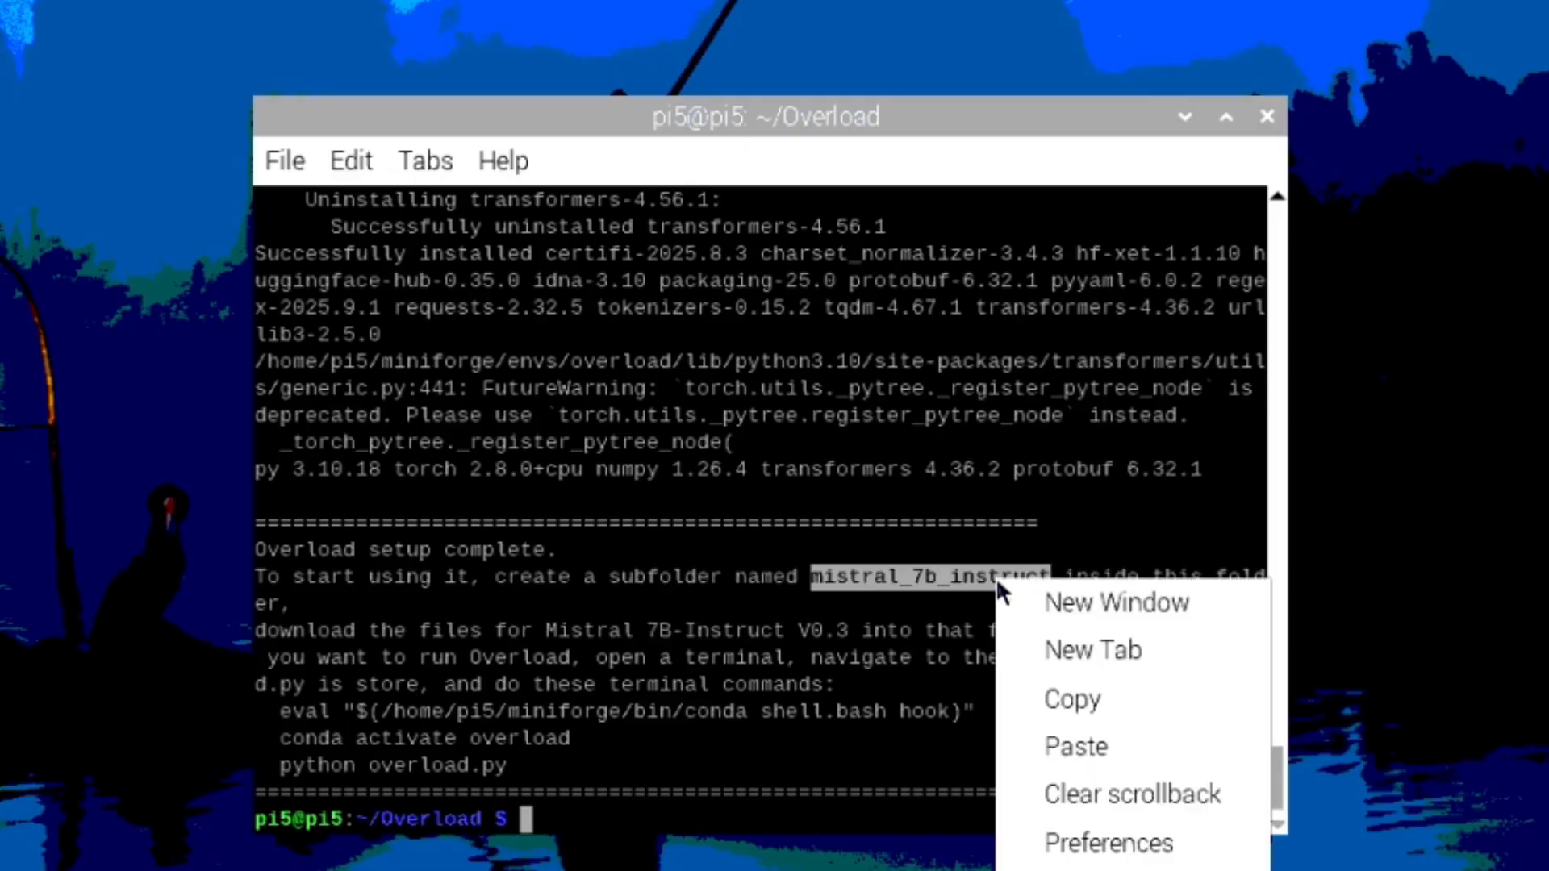
mouse_move(1106, 748)
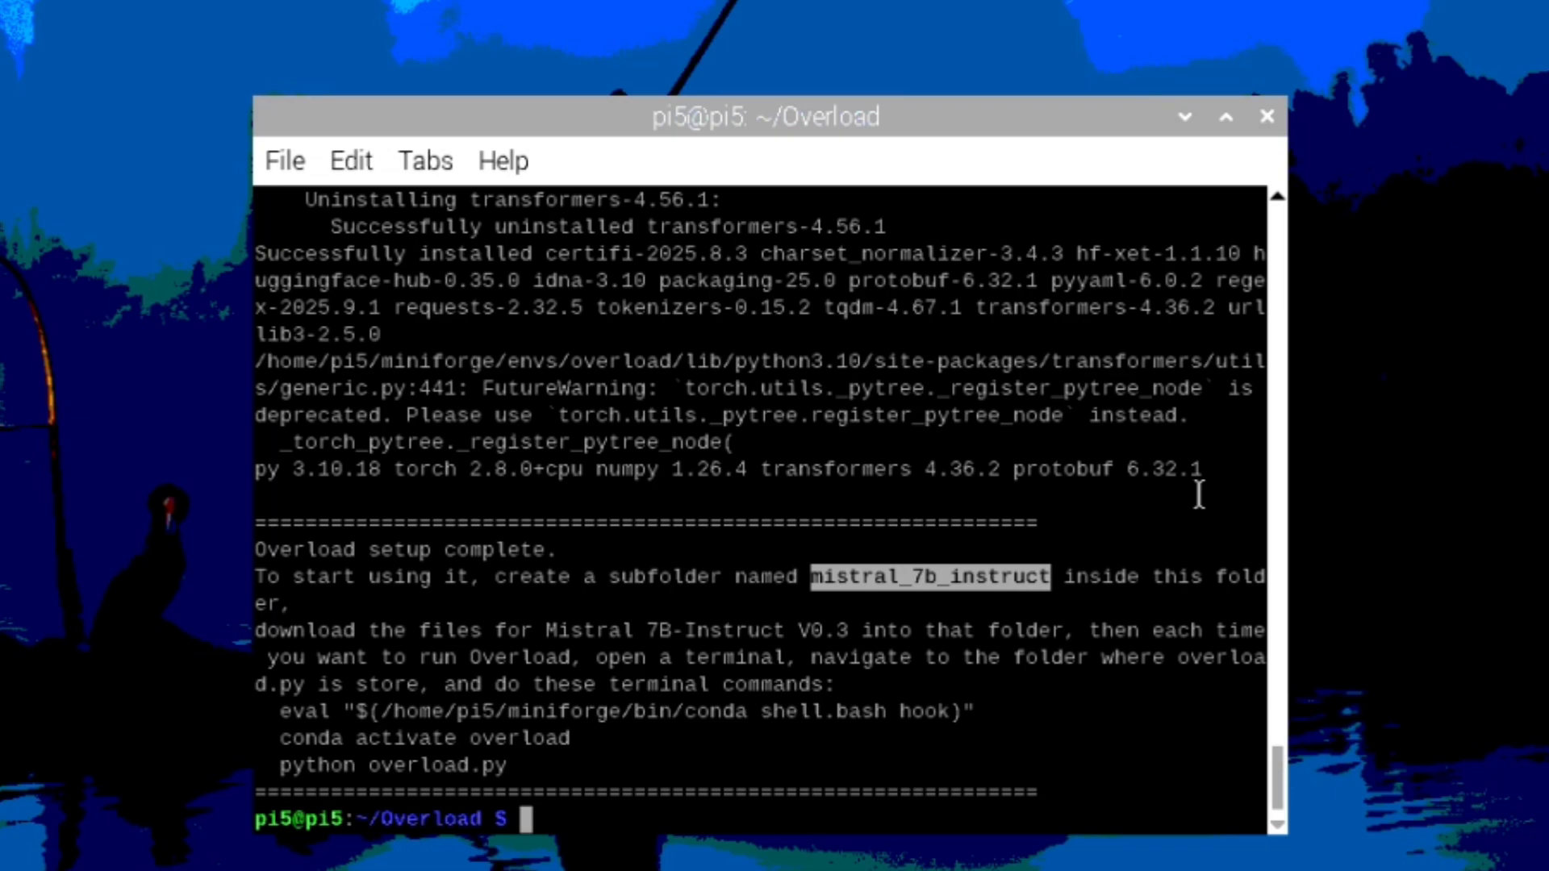
mouse_move(550, 818)
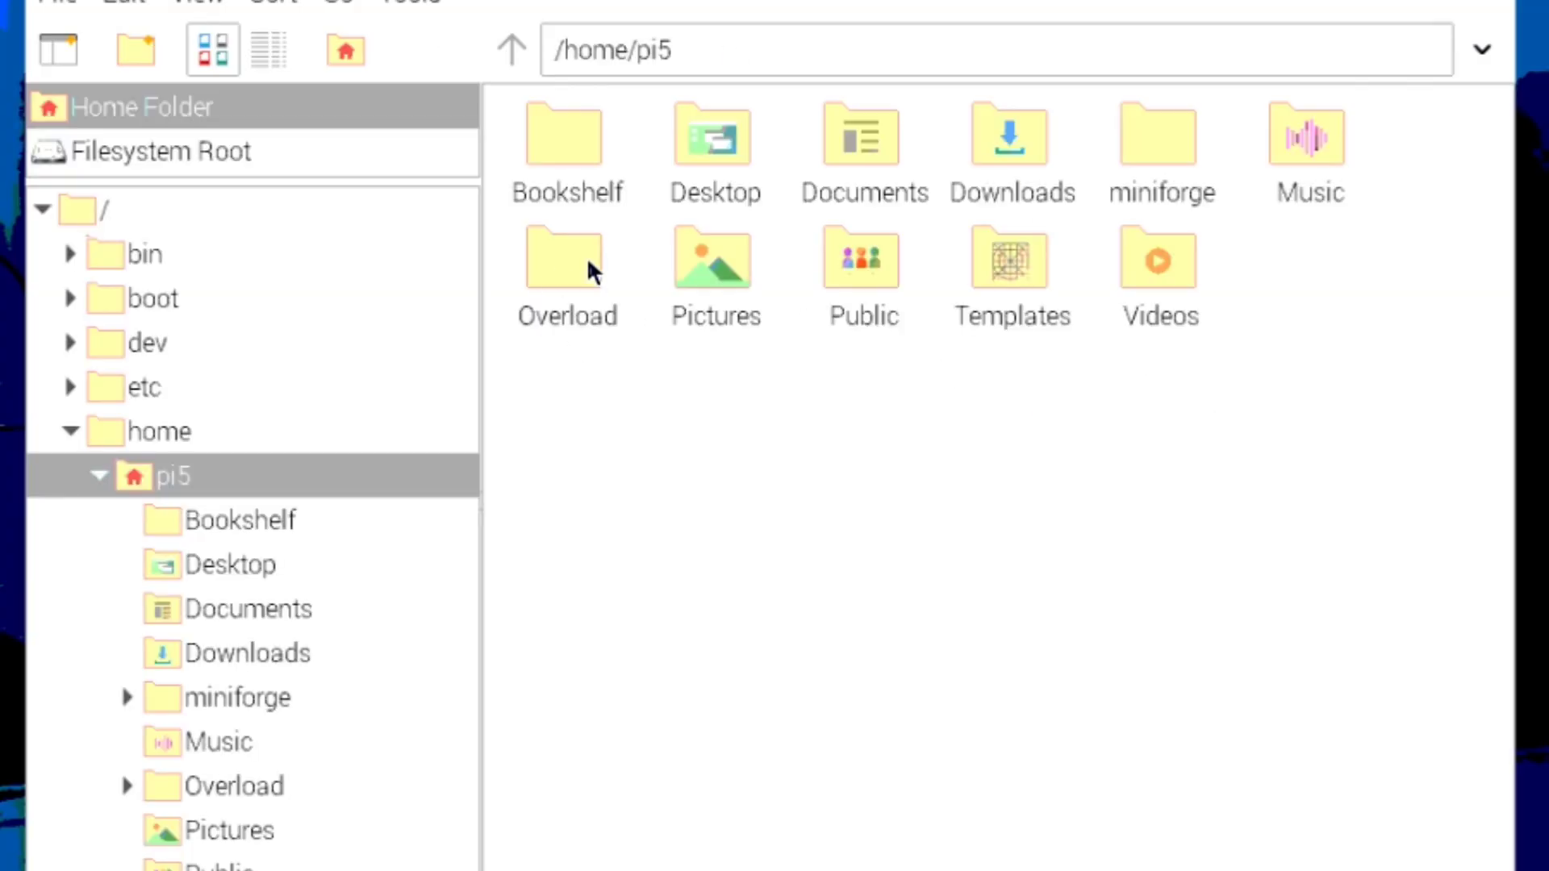
Inside the Overload folder, create a new folder named mistral_7b_instruct.
double_click(566, 137)
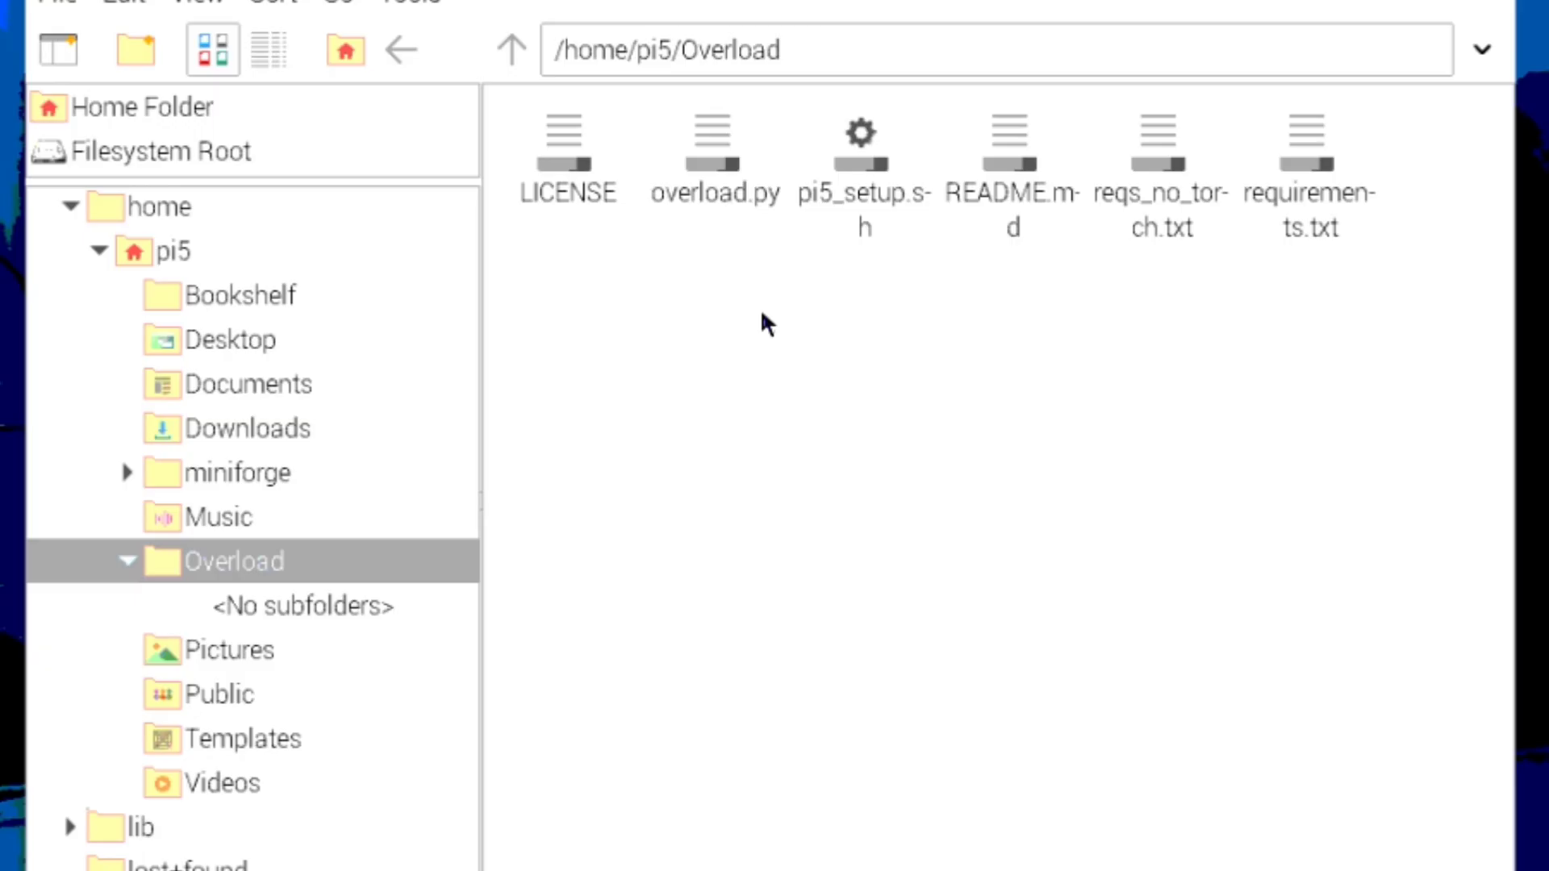
right_click(765, 323)
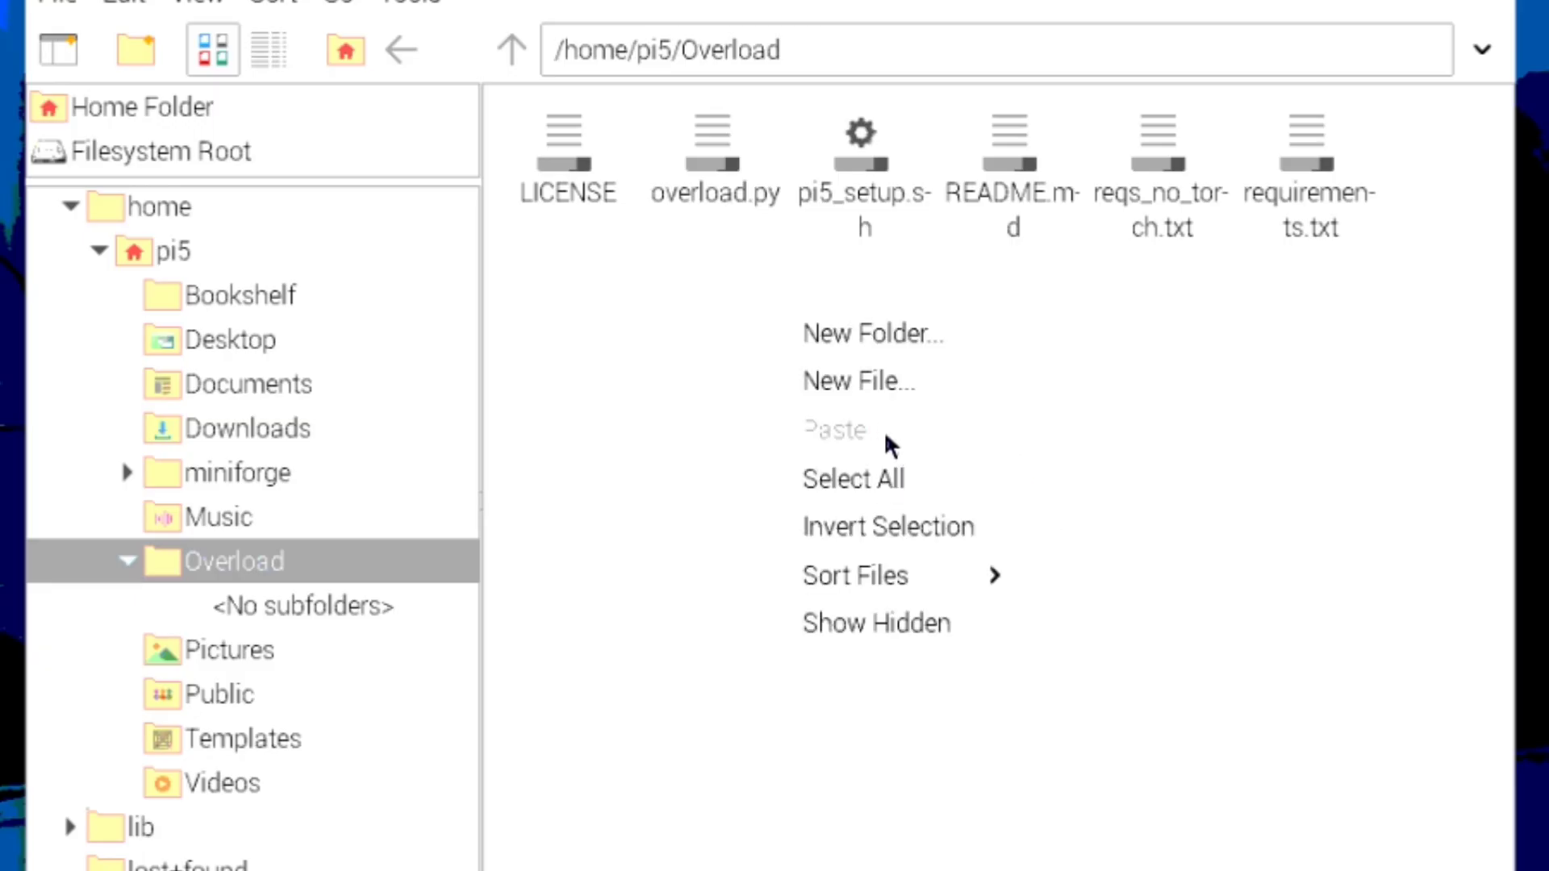
click(871, 334)
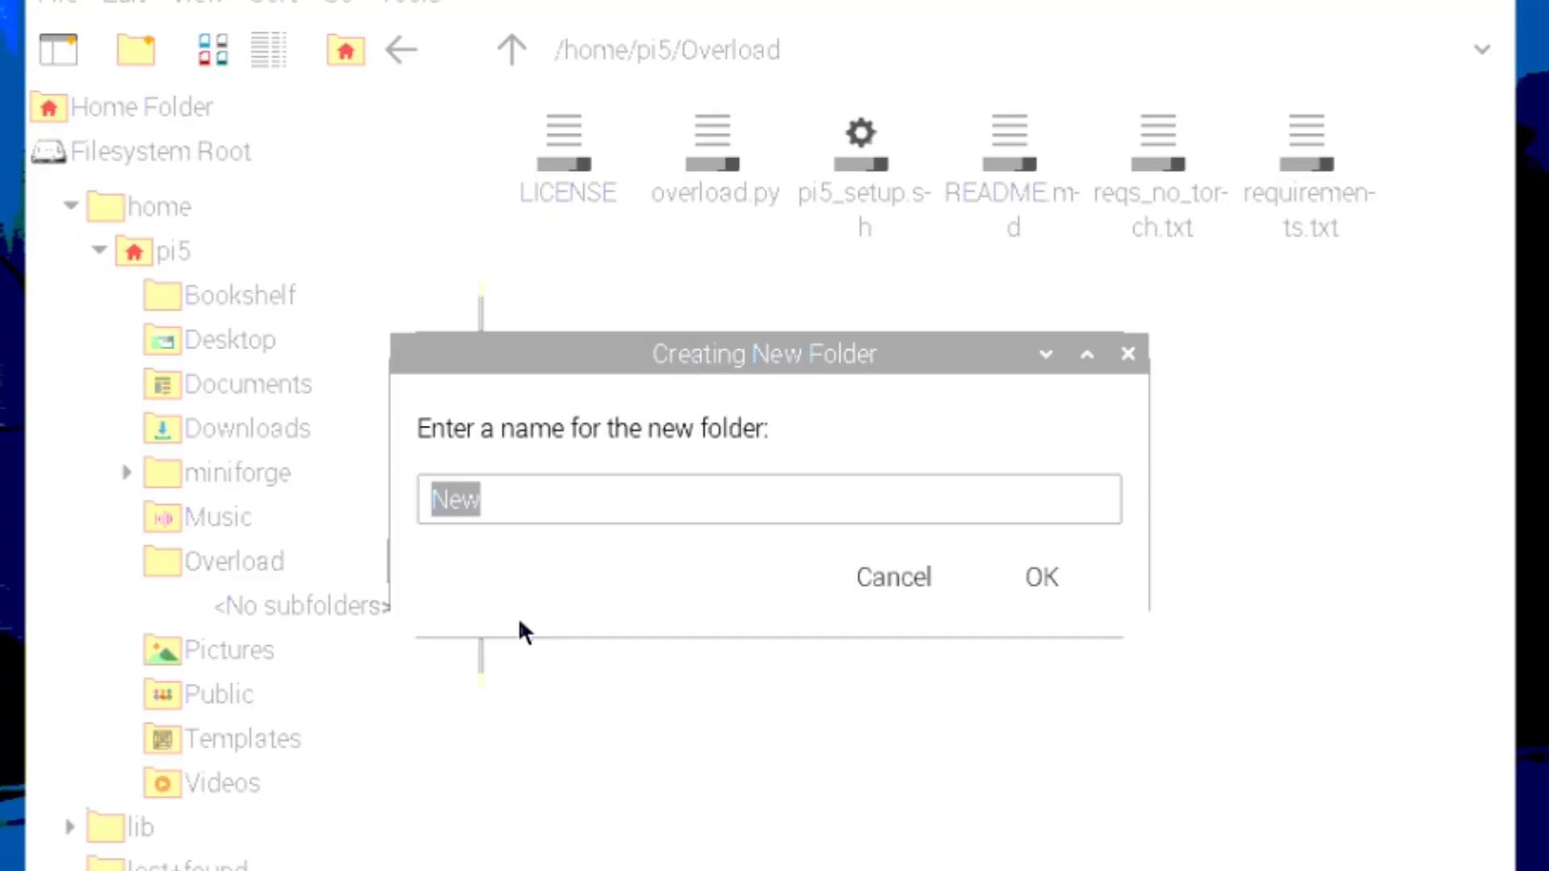
text(mistral_7b_instruct)
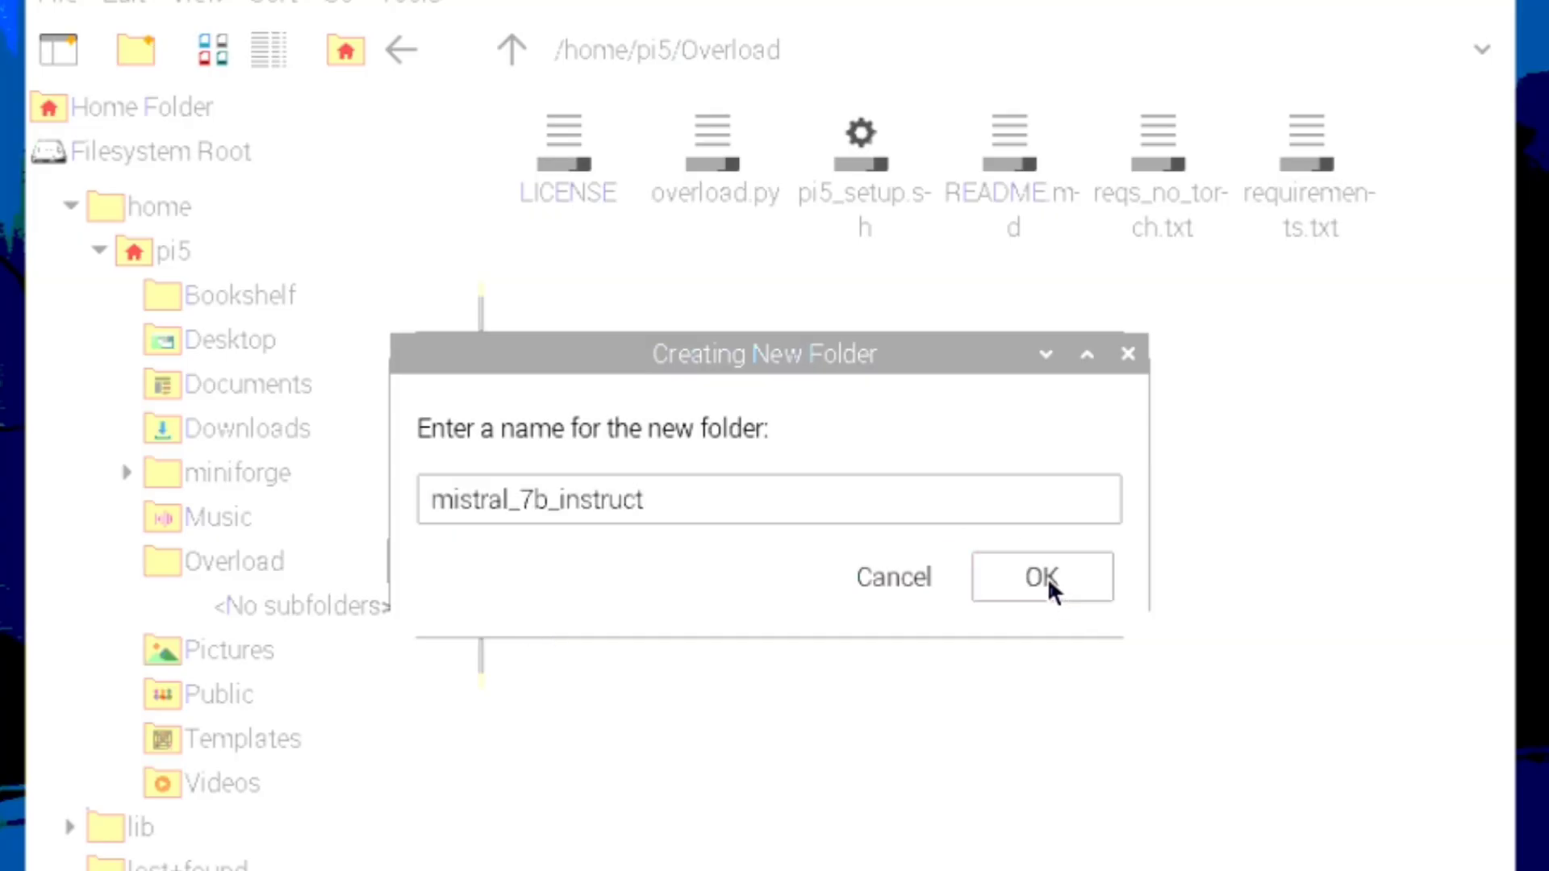
click(1040, 577)
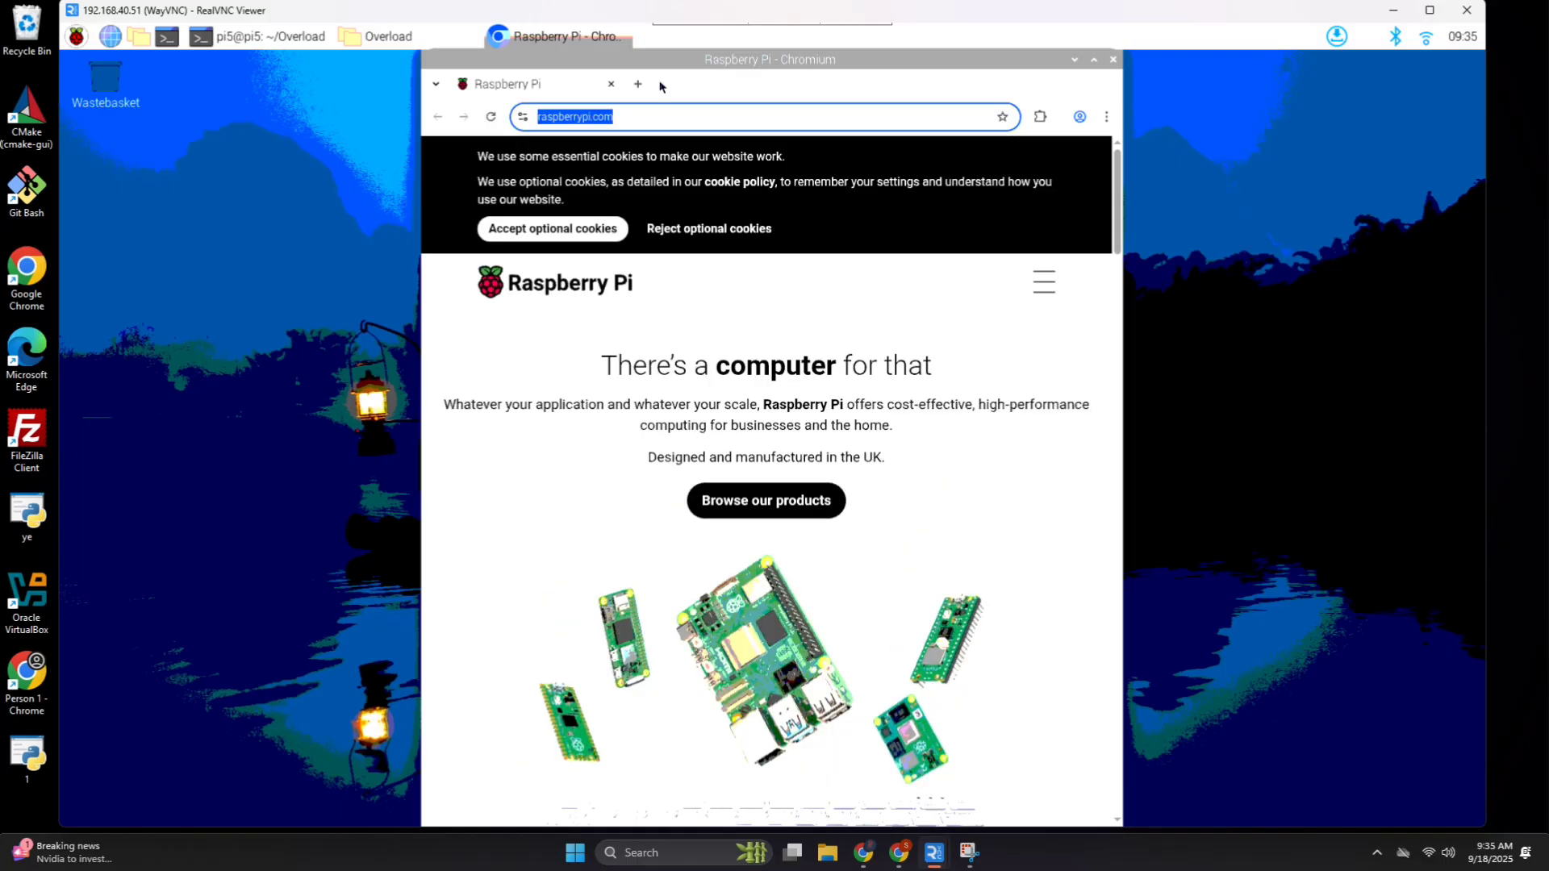
Find Mistral-7B-Instruct-v0.3 on Hugging Face, list its files and download .gitattributes, declining the password prompt.
text(huggingface.co/?activityType=update-model&feedType=following)
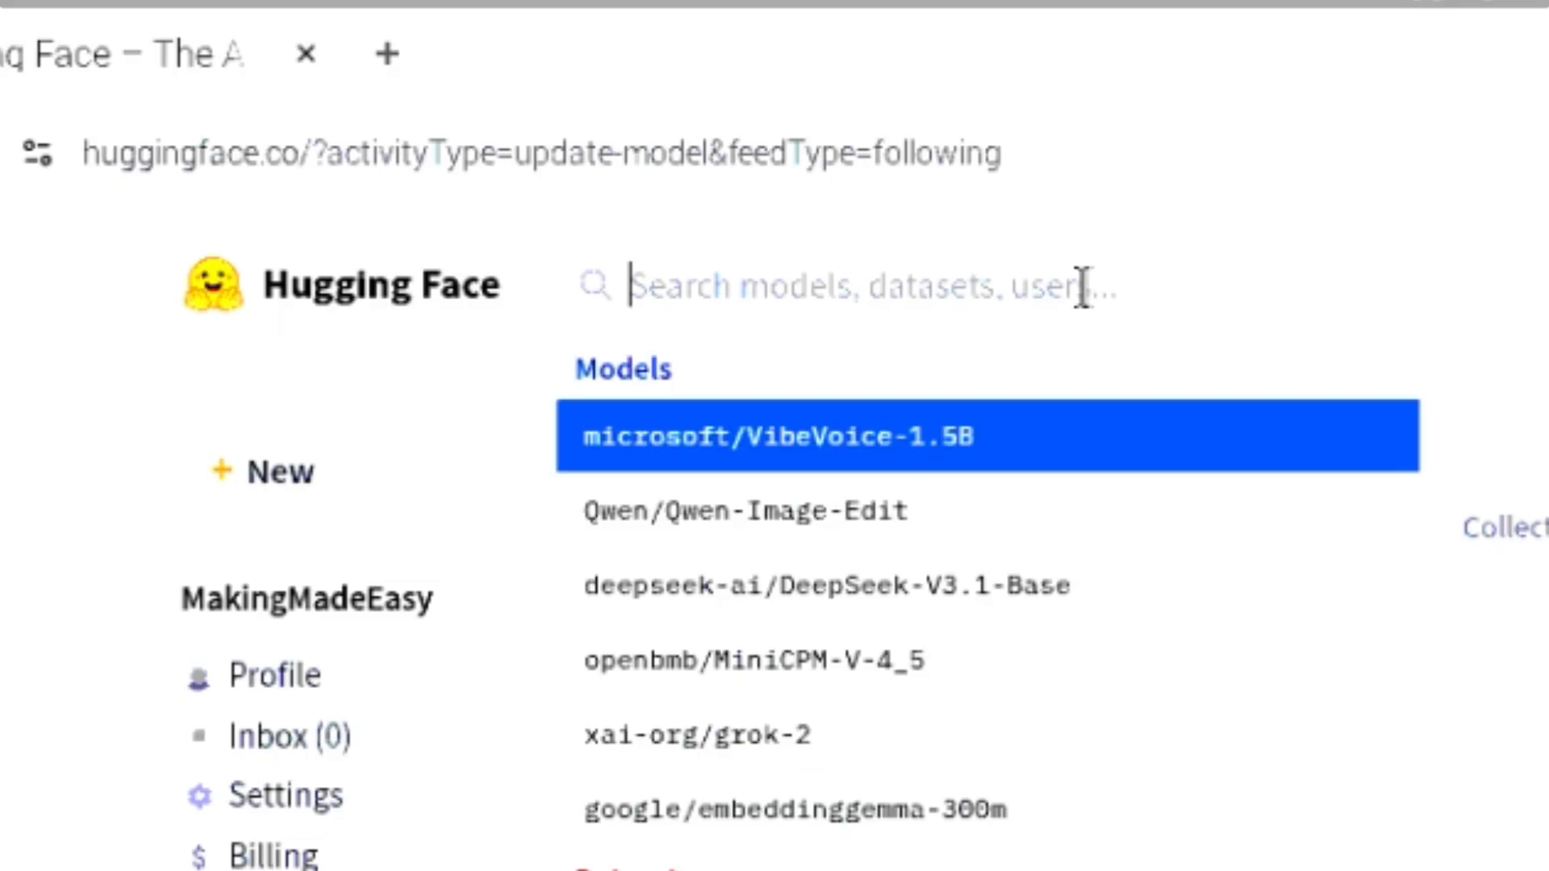
text(mistral)
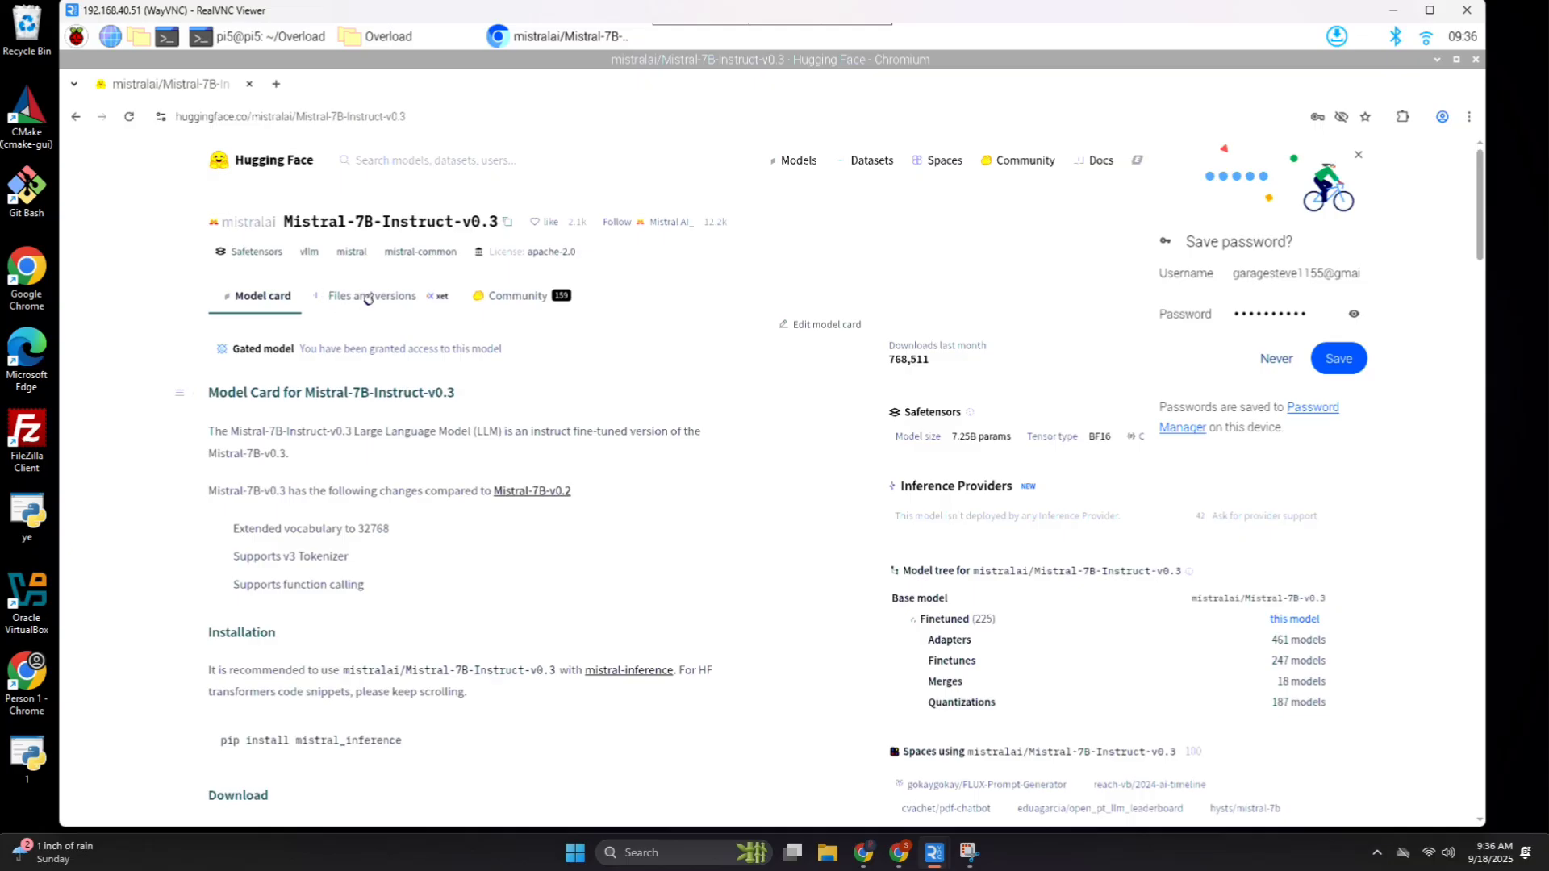
click(371, 295)
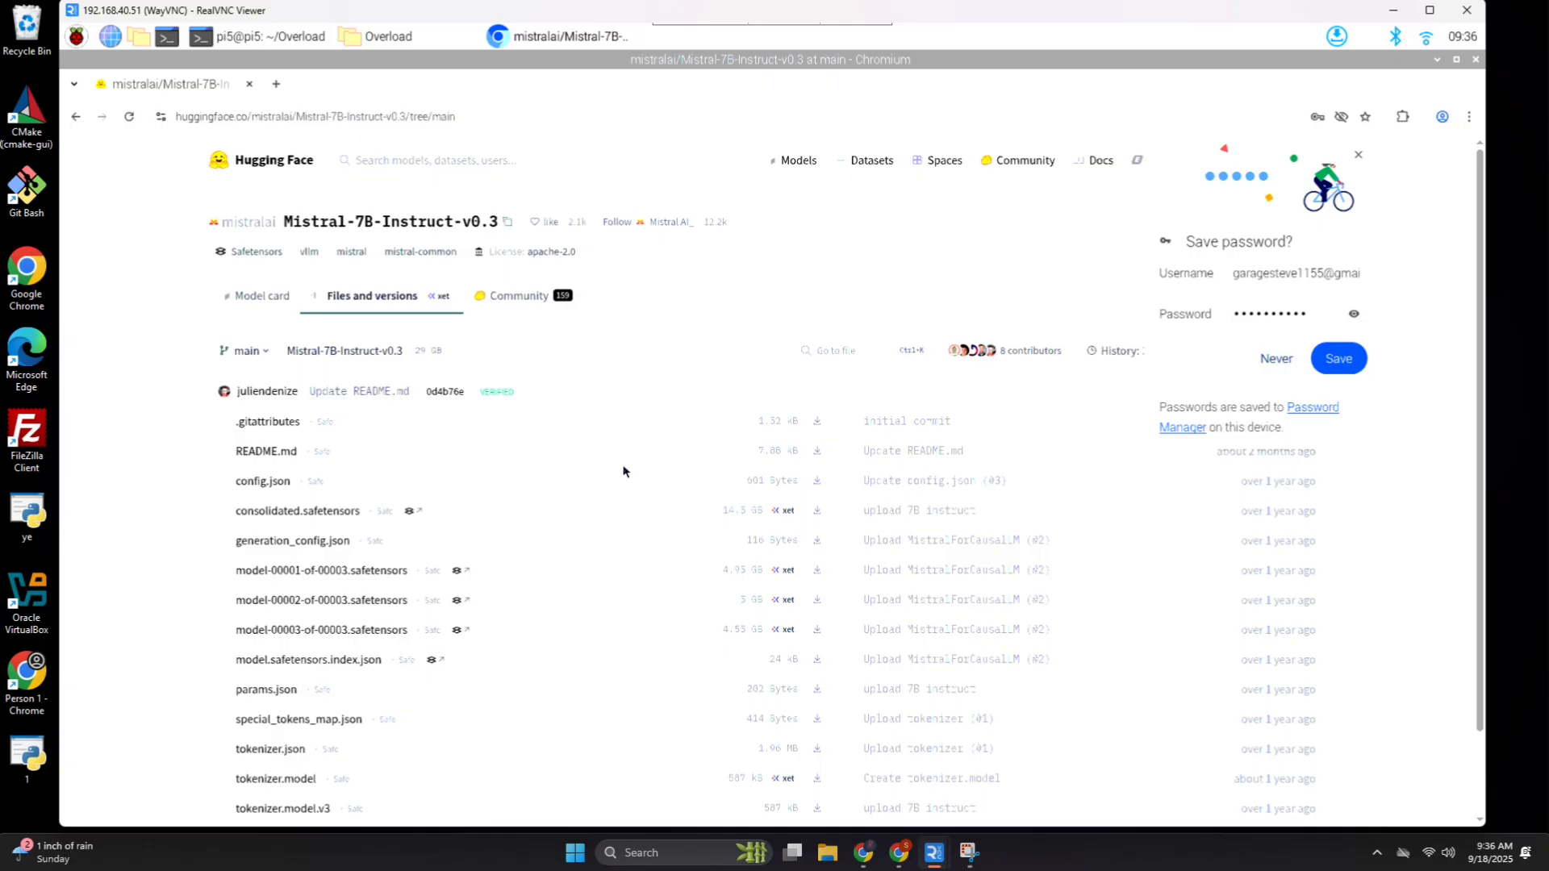
mouse_move(447, 333)
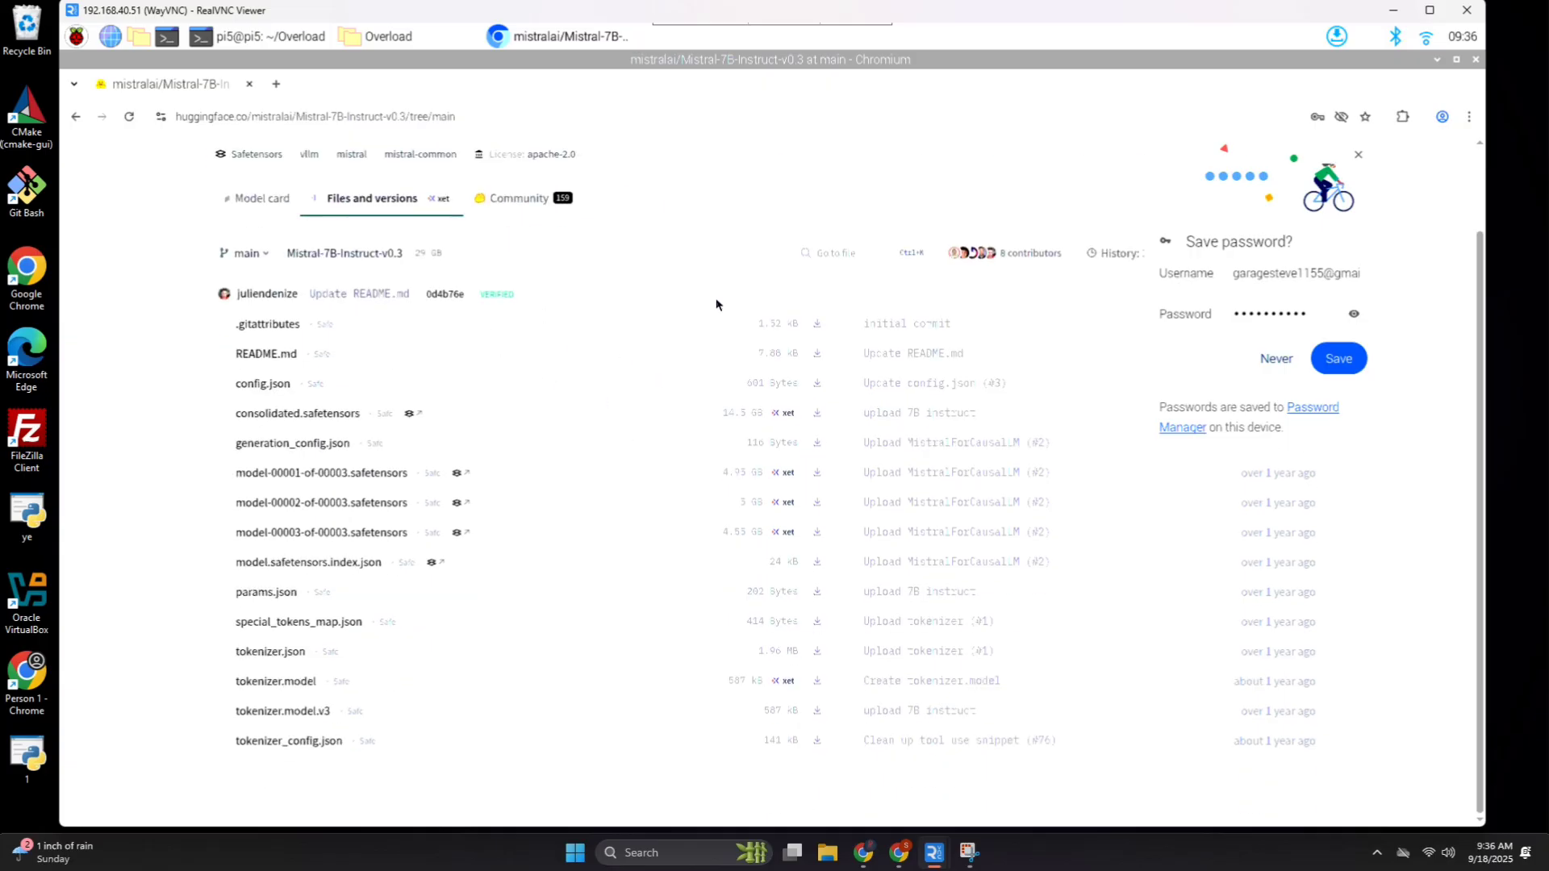
click(816, 326)
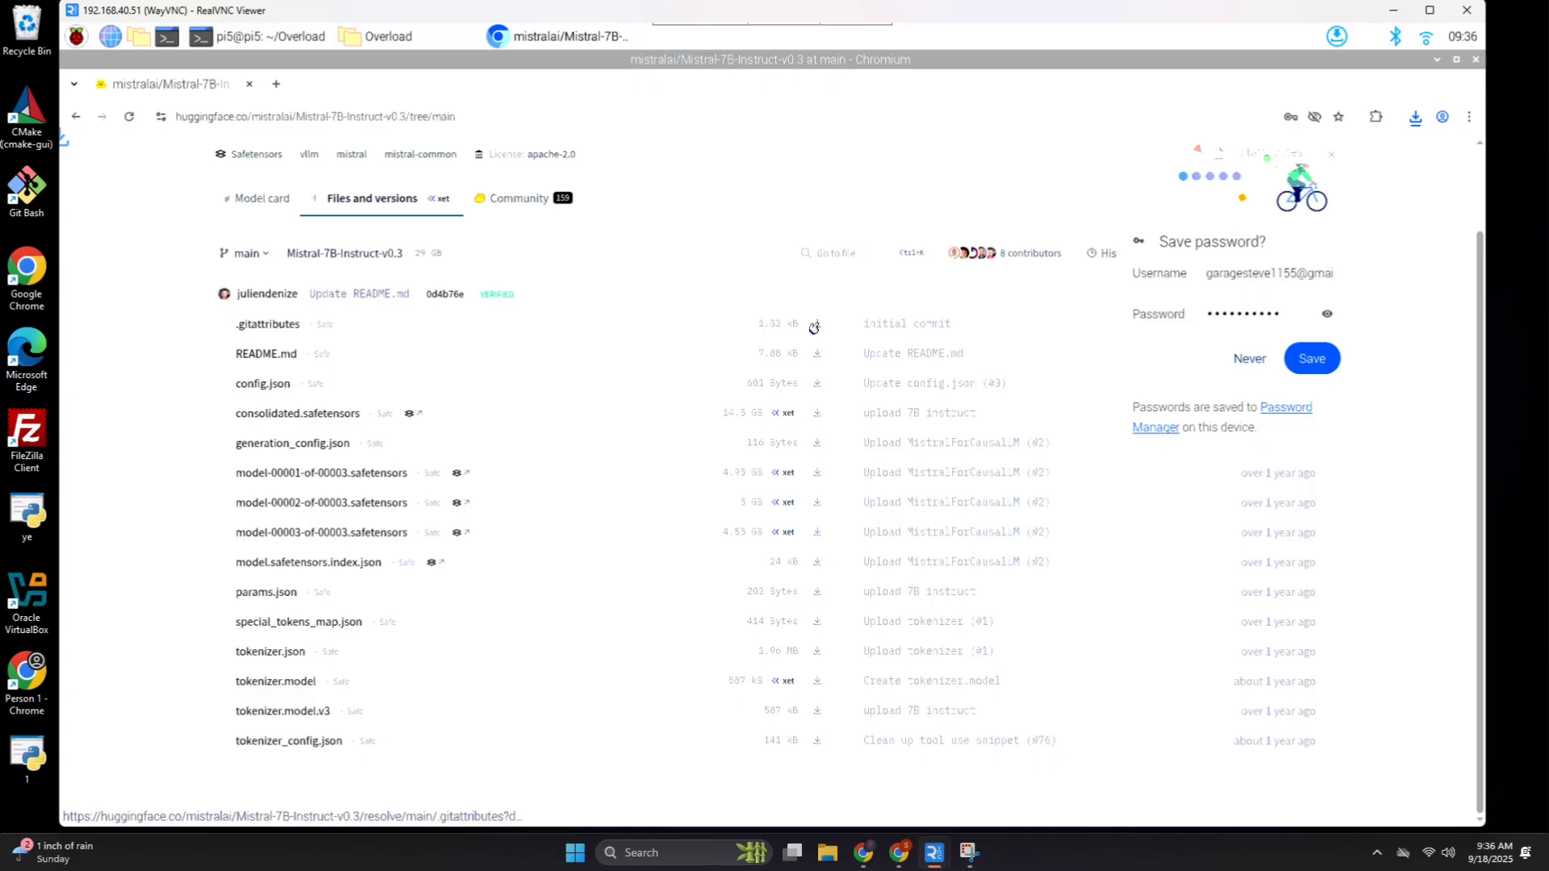
click(814, 324)
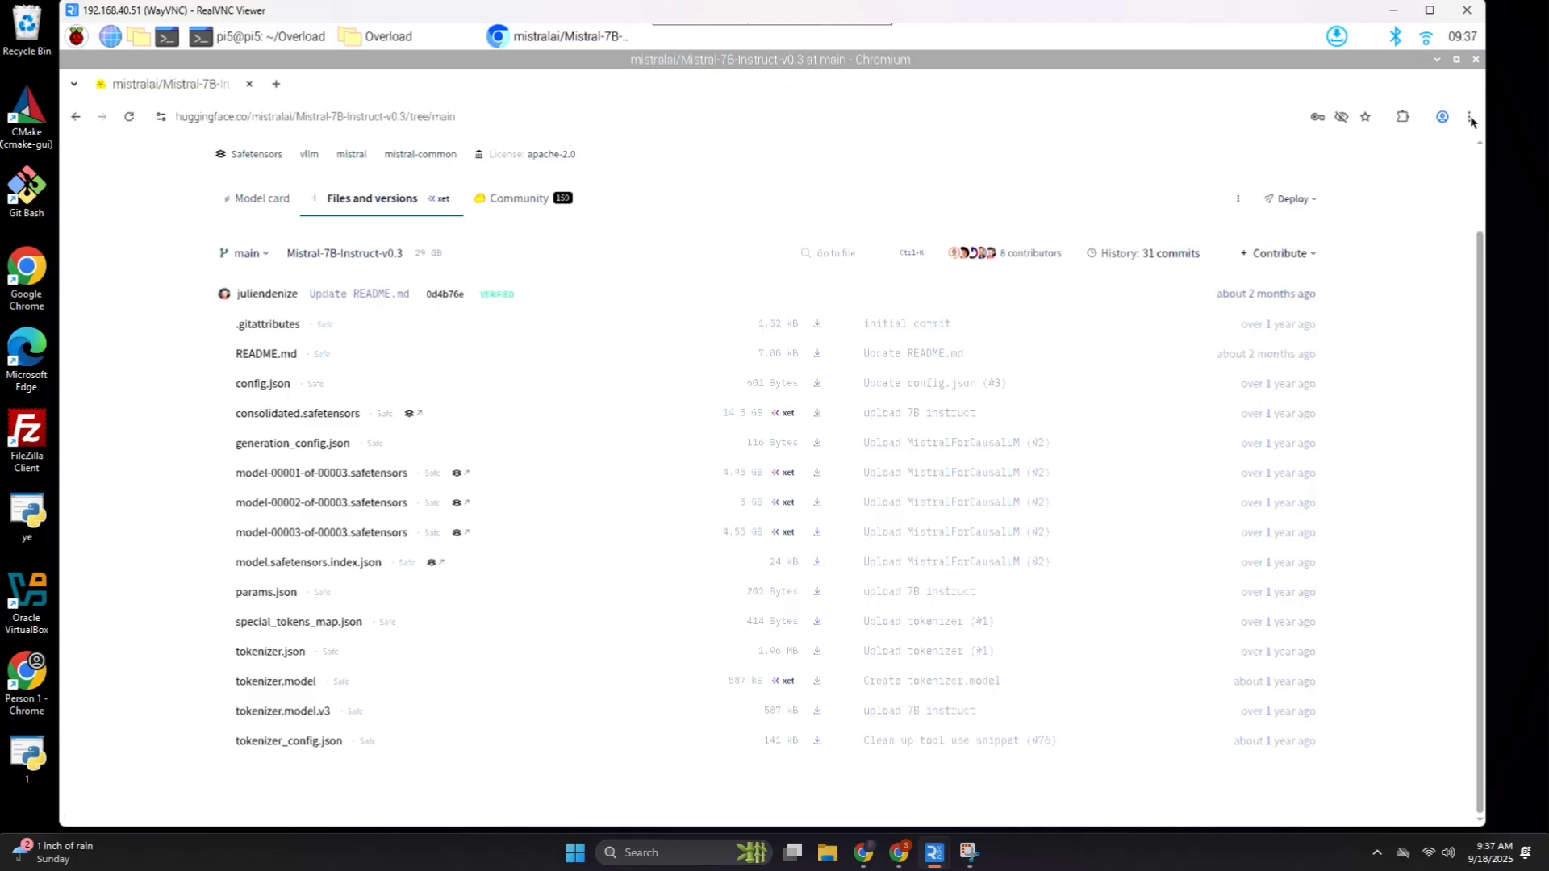
Set Chromium's download location to Home > Overload > mistral_7b_instruct via Settings > Downloads.
click(1469, 116)
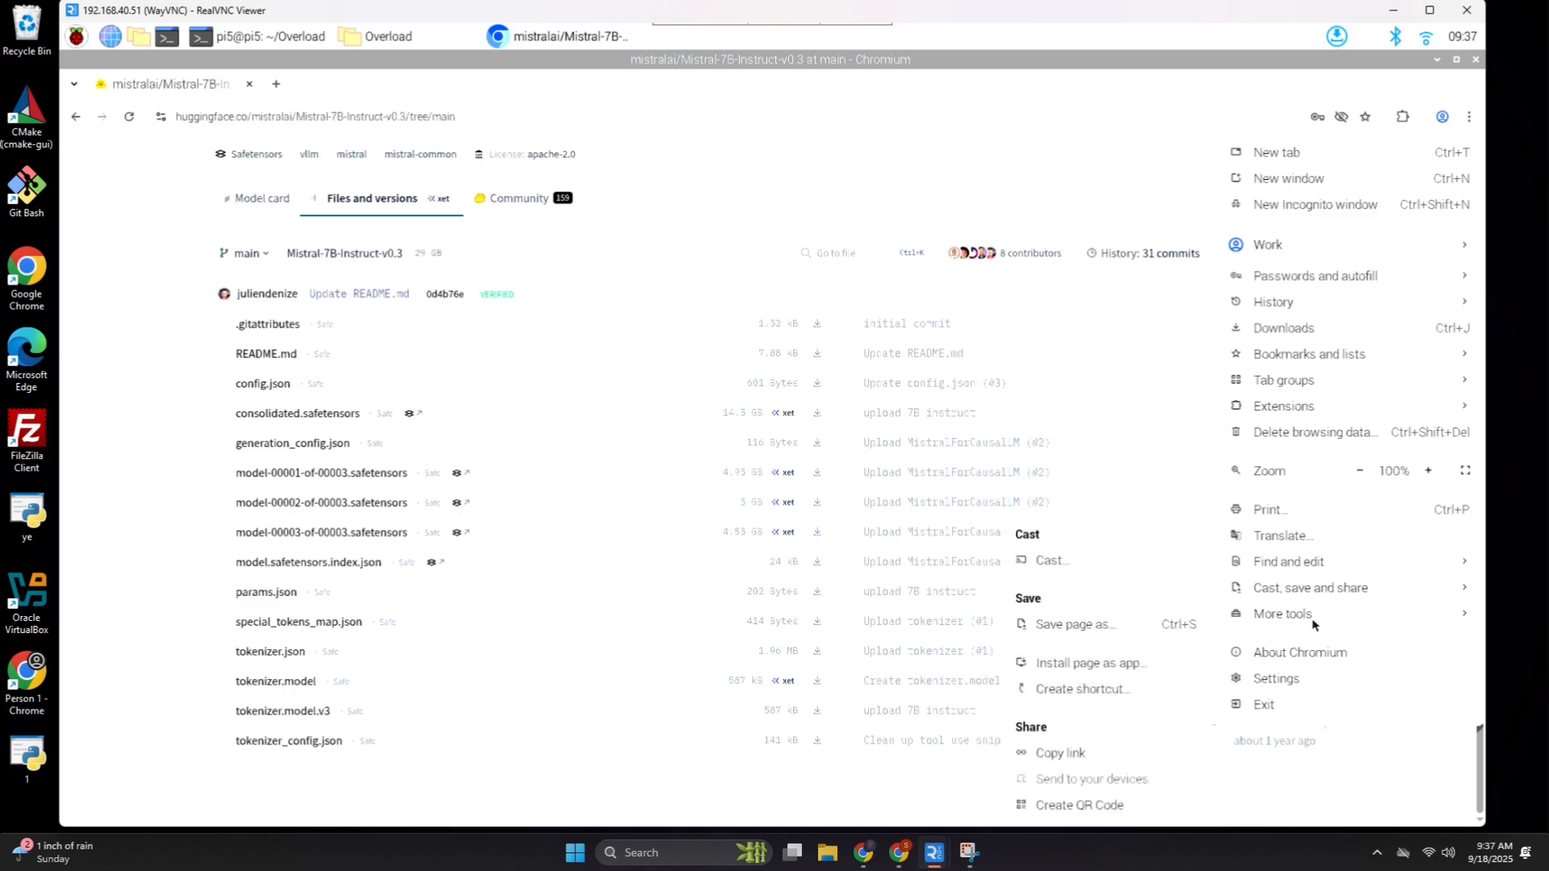
click(1276, 678)
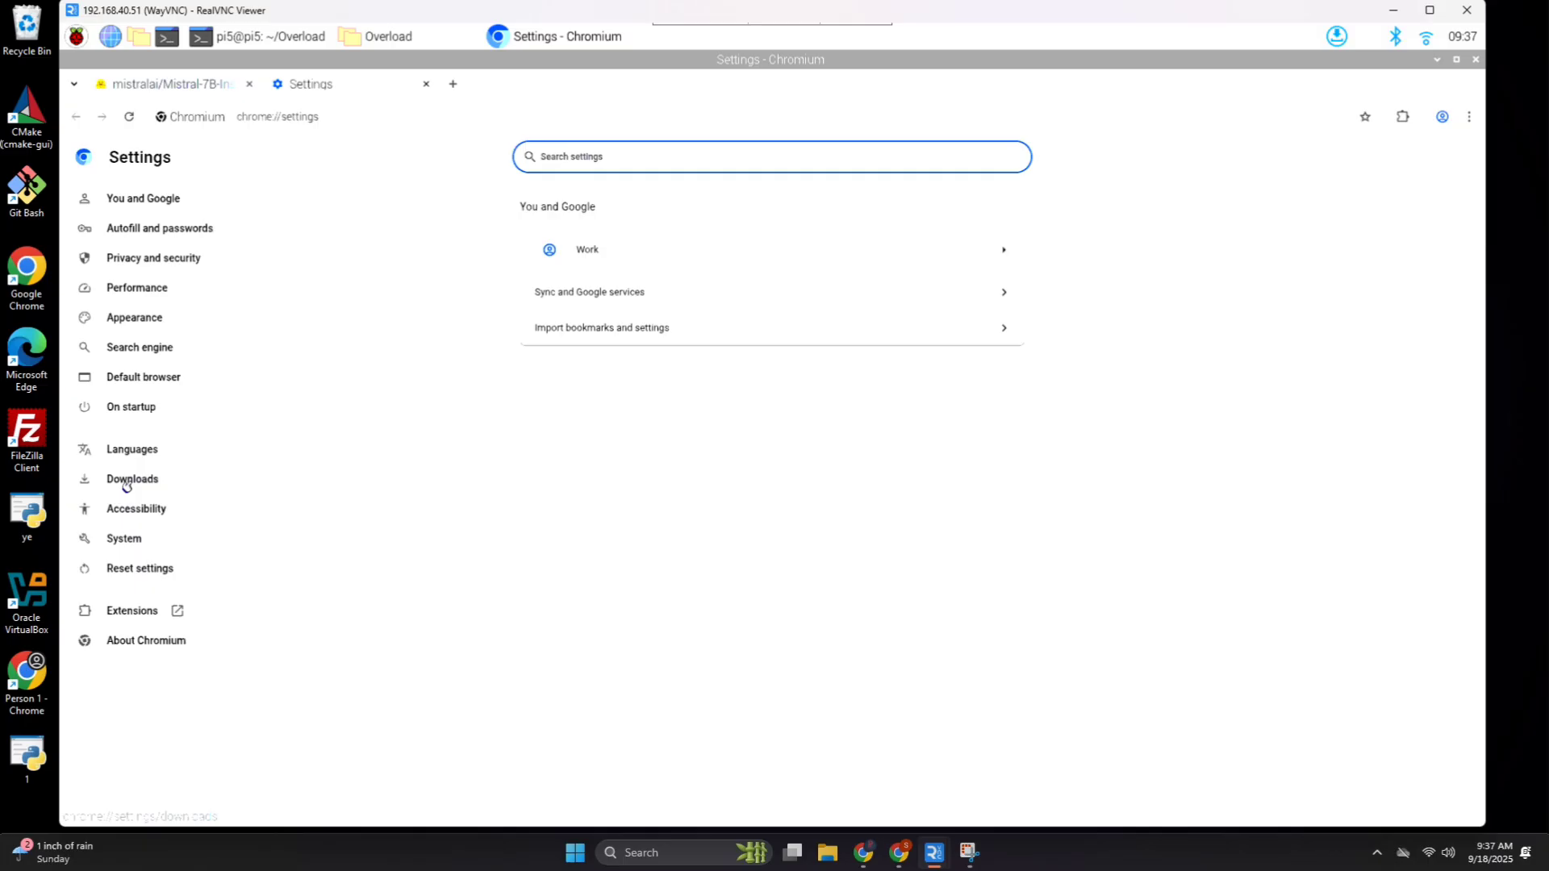
click(132, 478)
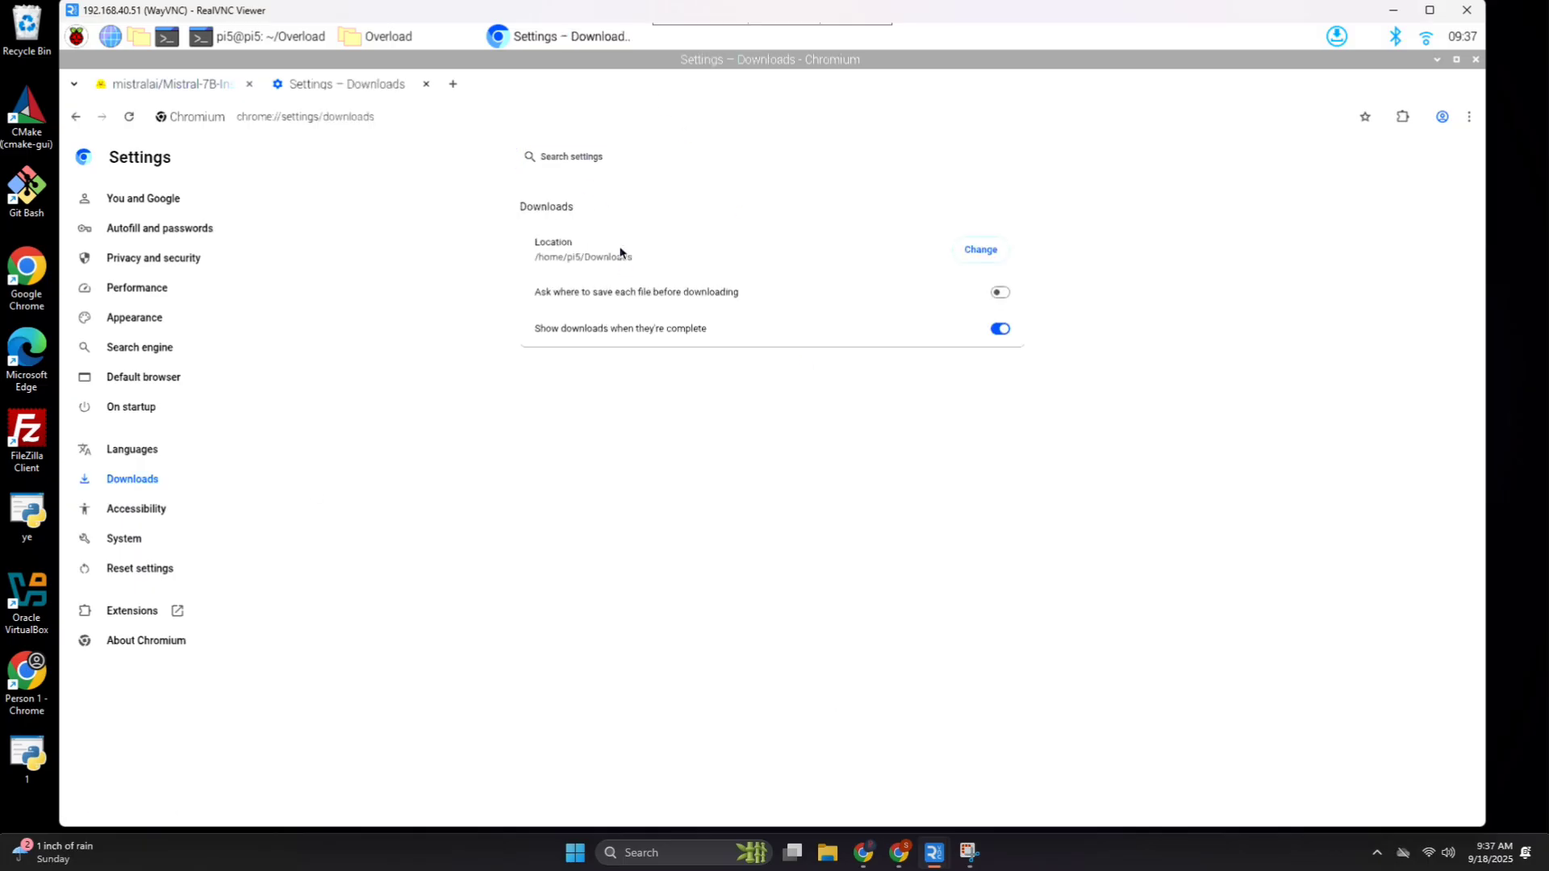
click(979, 250)
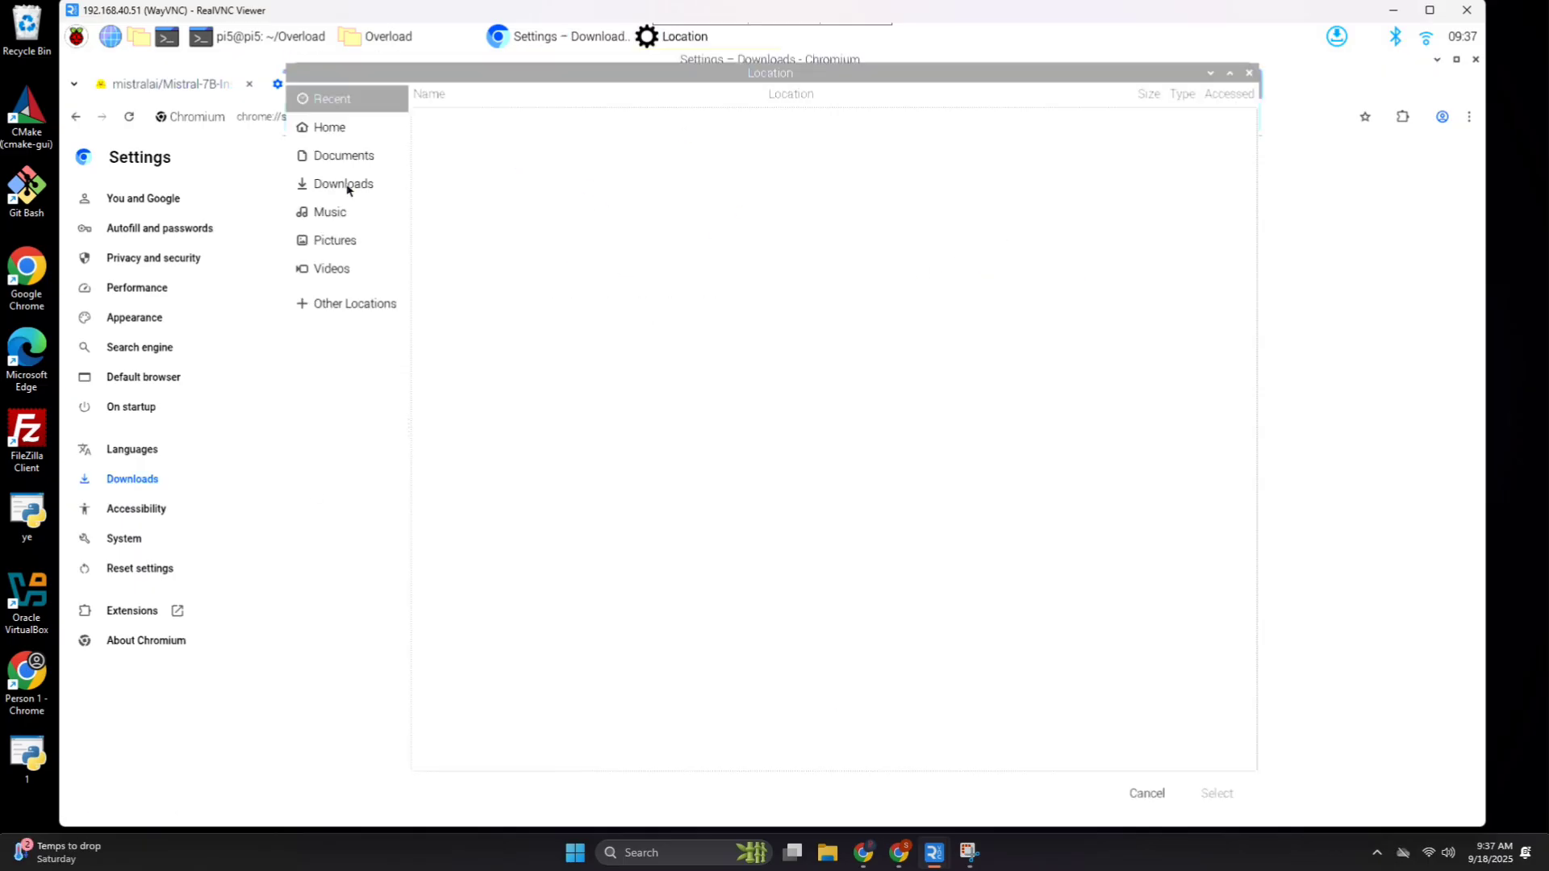
click(329, 127)
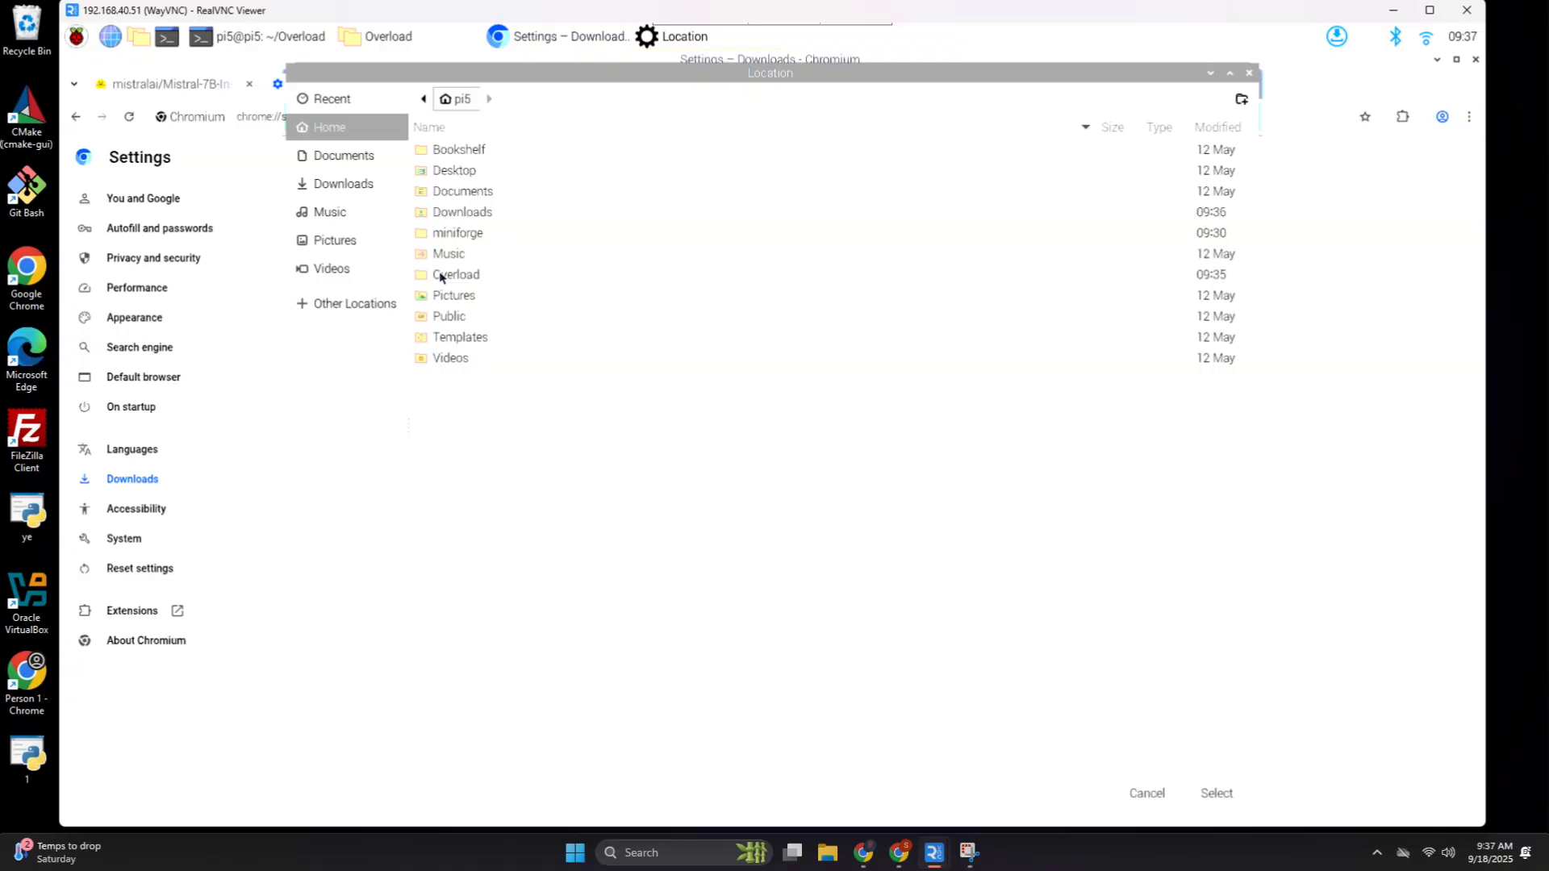
double_click(456, 274)
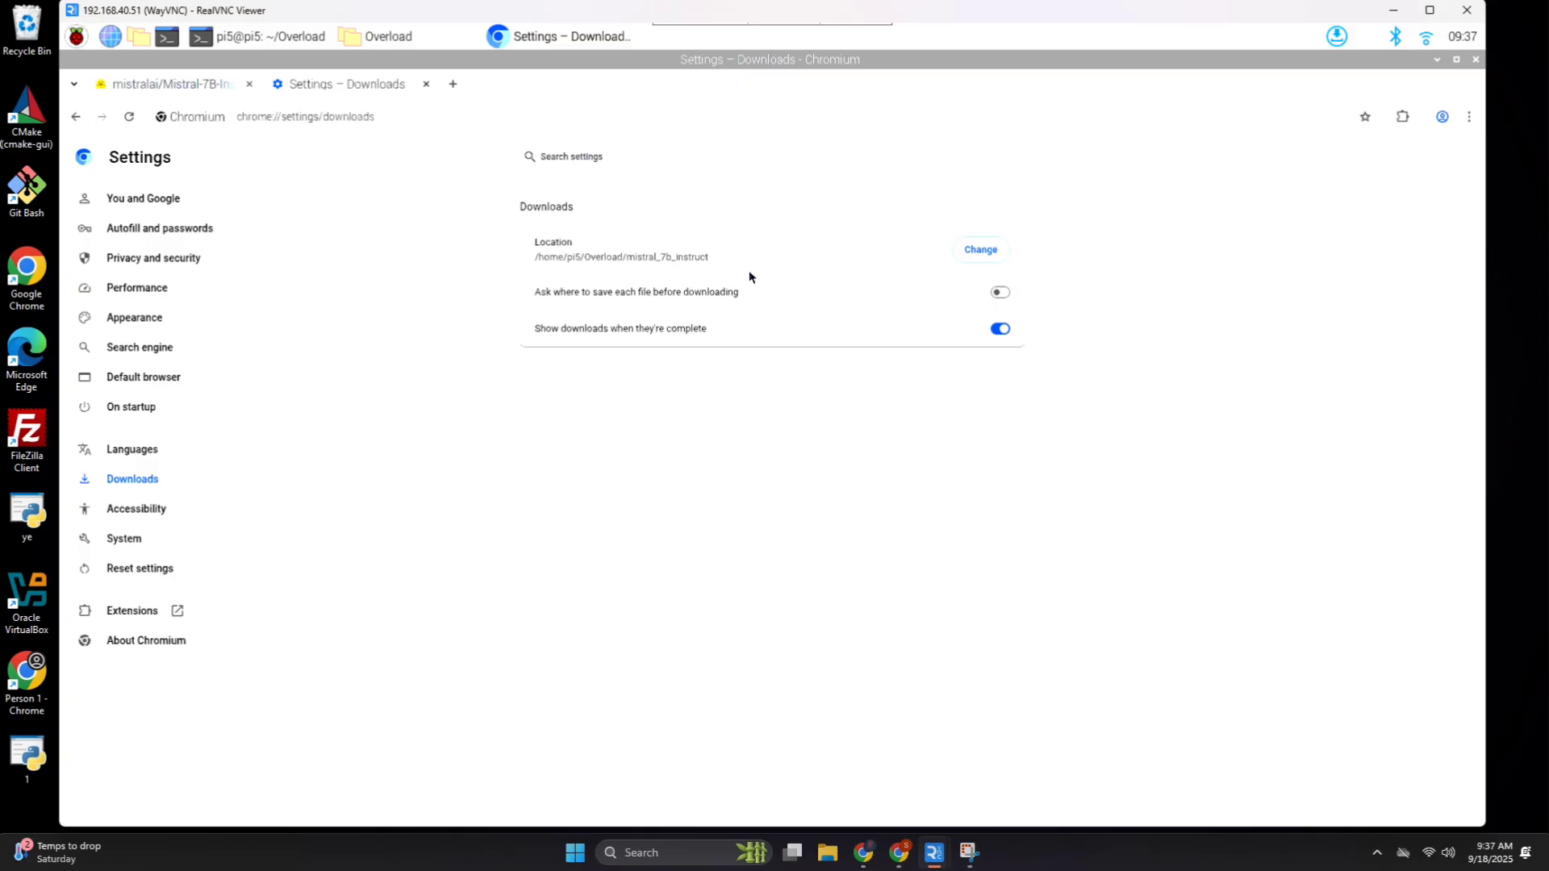
mouse_move(1081, 359)
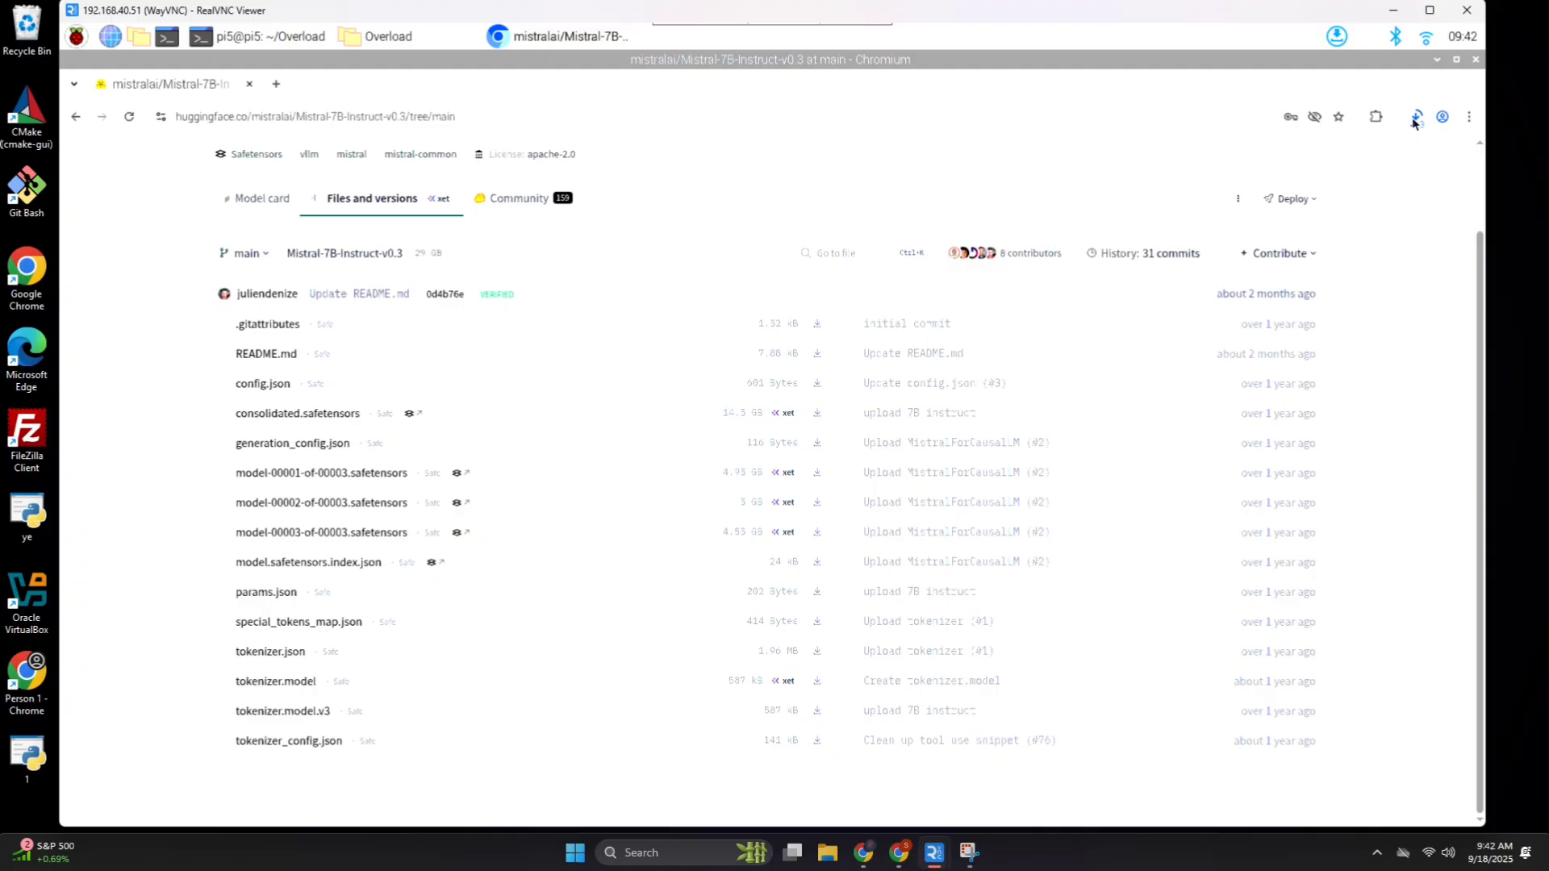
mouse_move(1414, 123)
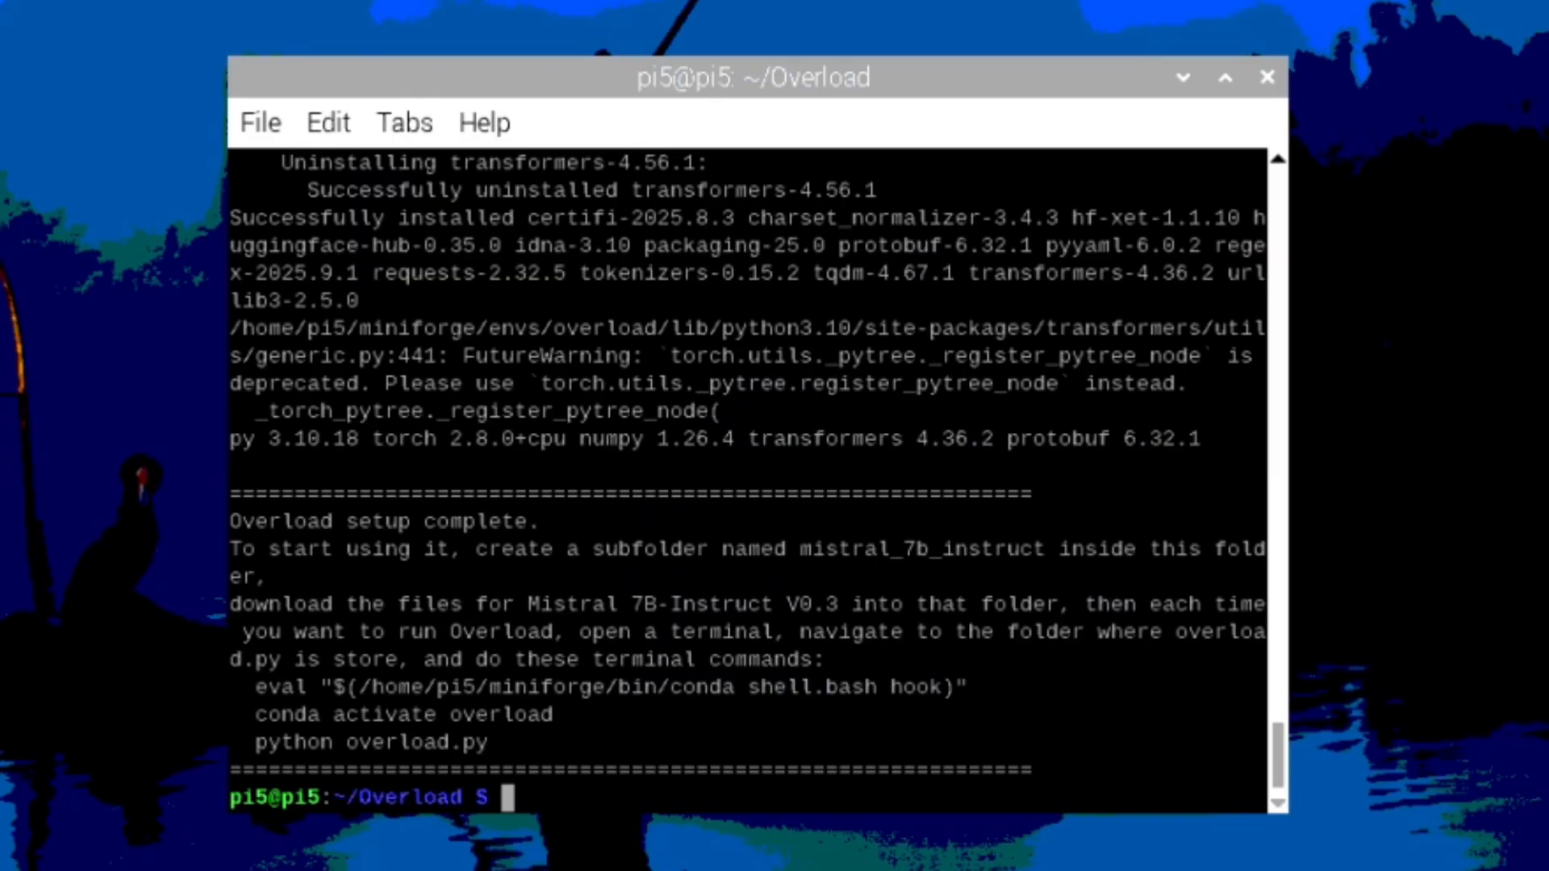
mouse_move(549, 795)
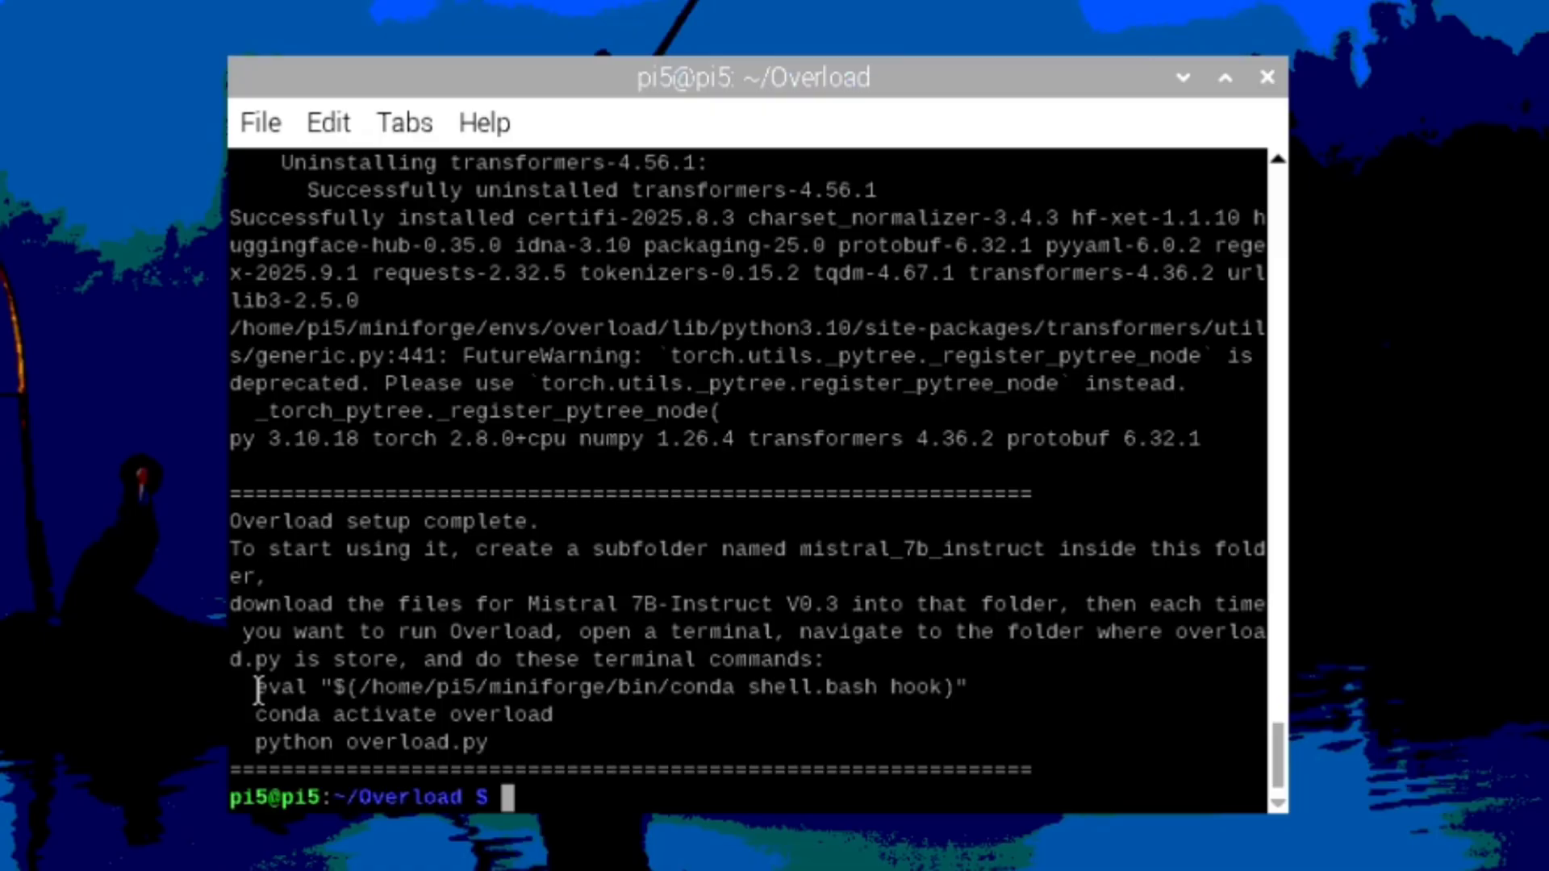
mouse_move(506, 740)
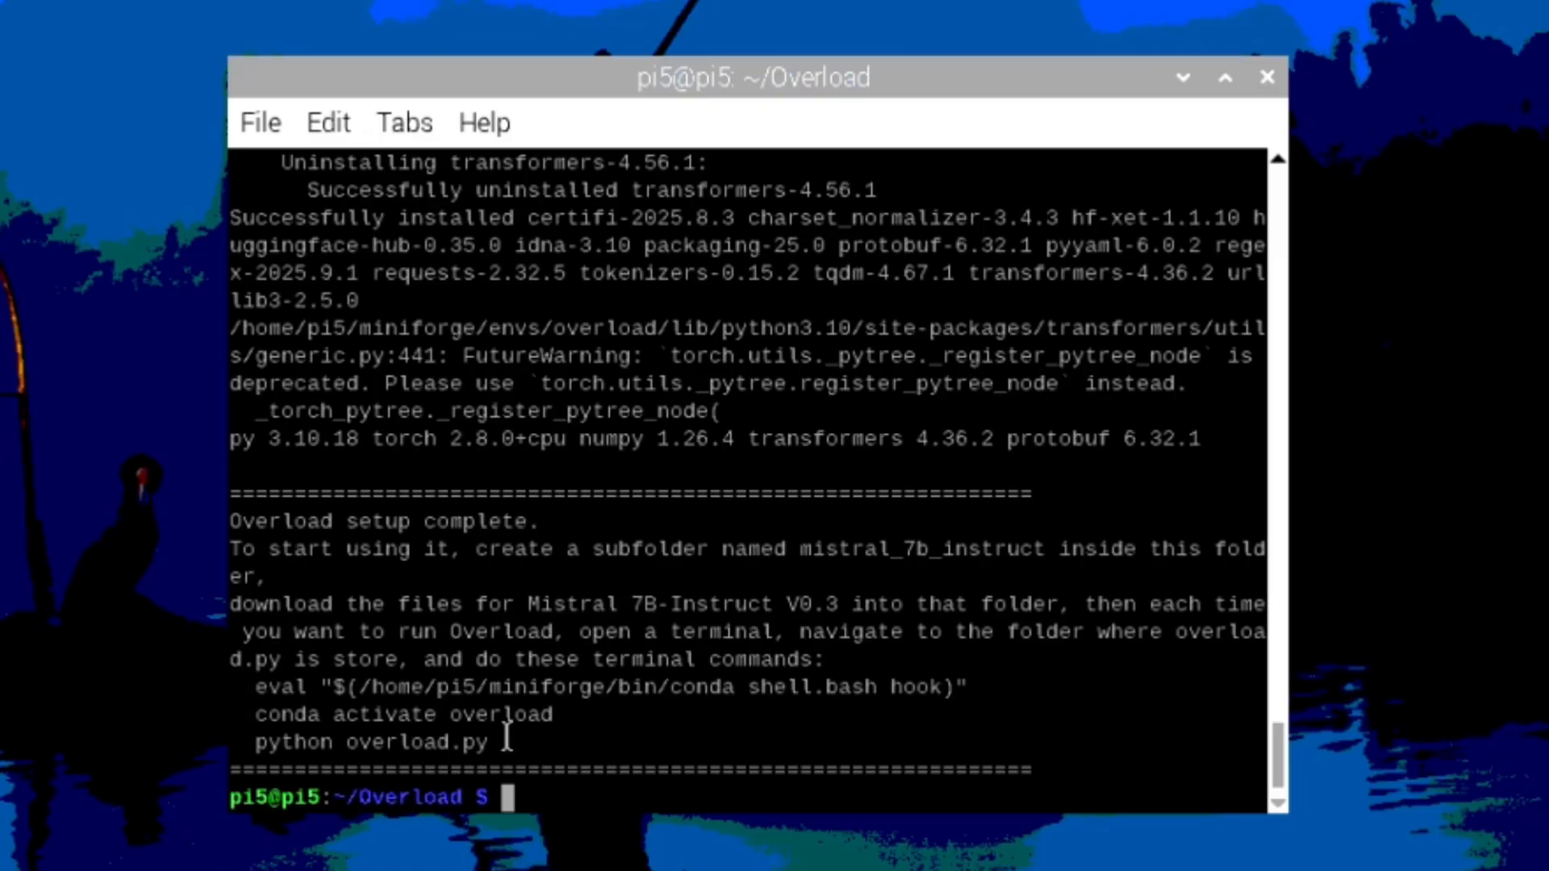
mouse_move(998, 704)
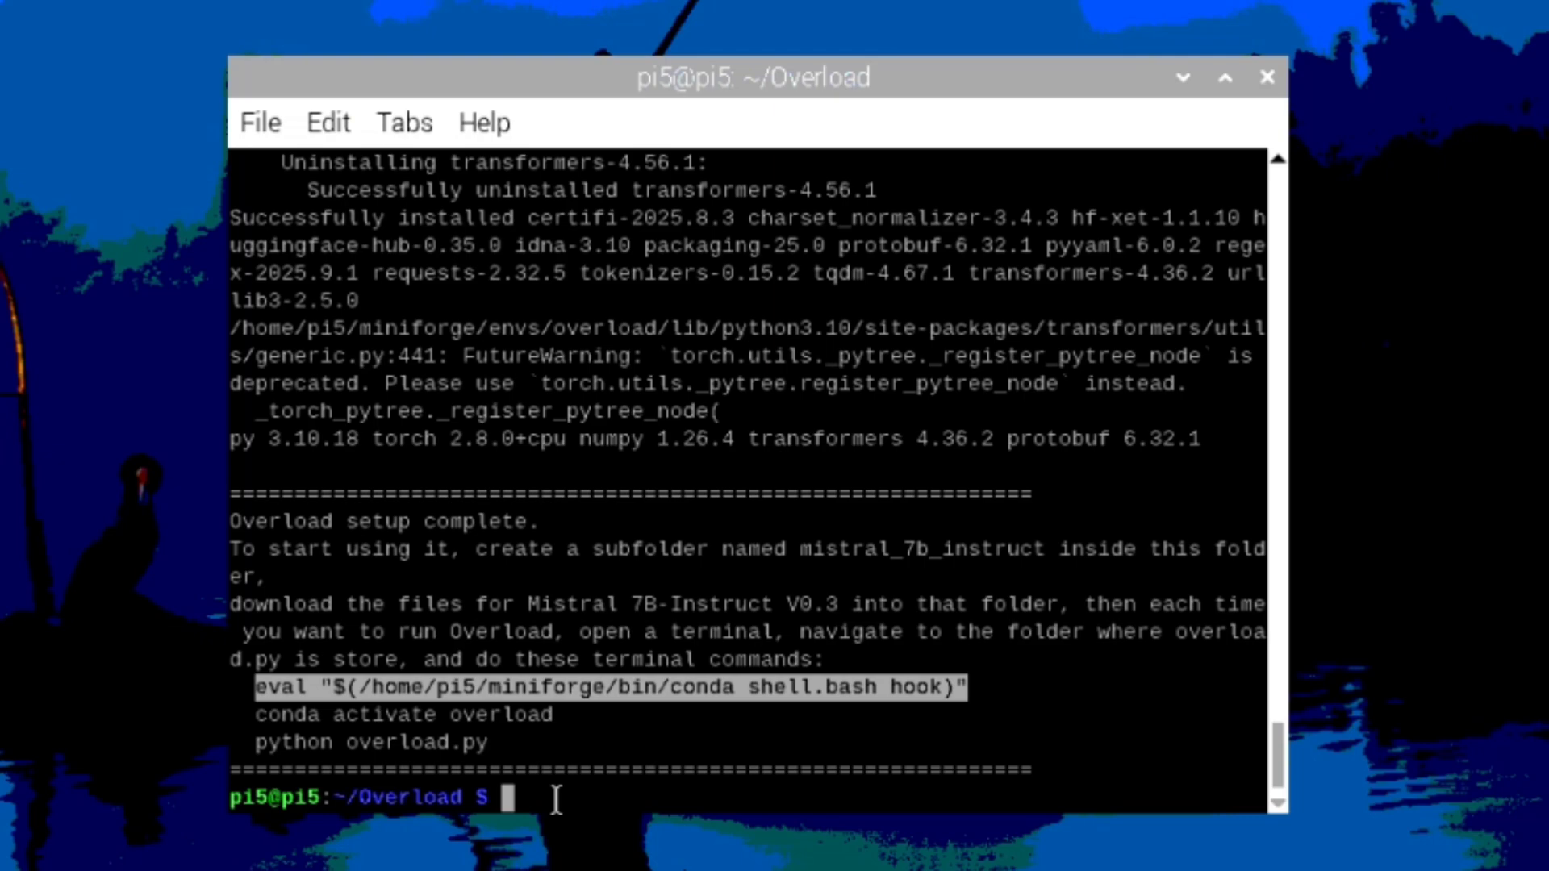
mouse_move(674, 395)
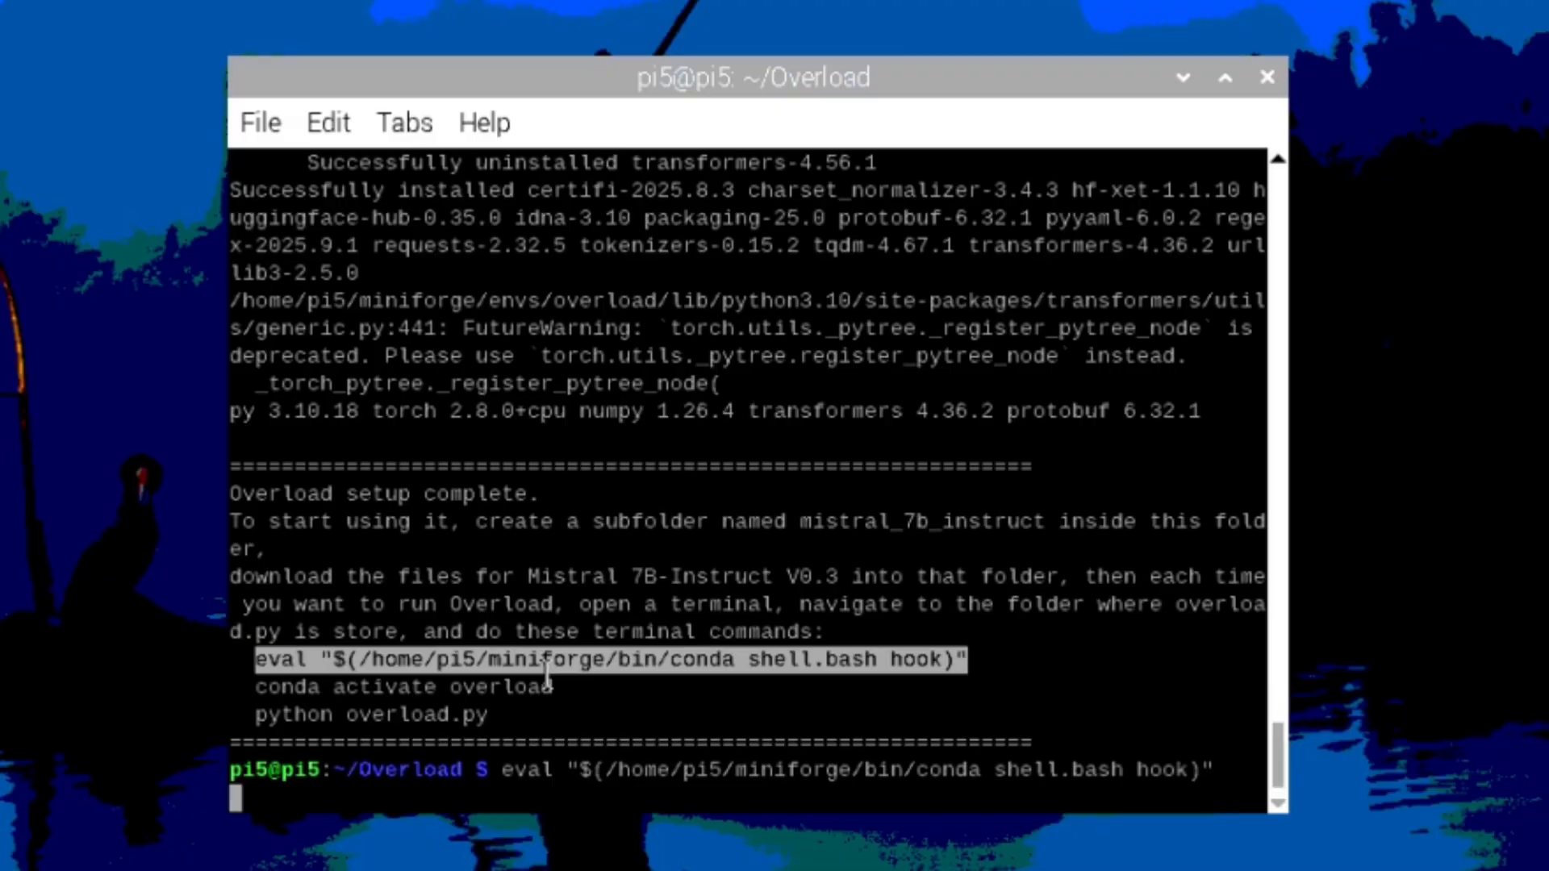
mouse_move(450, 714)
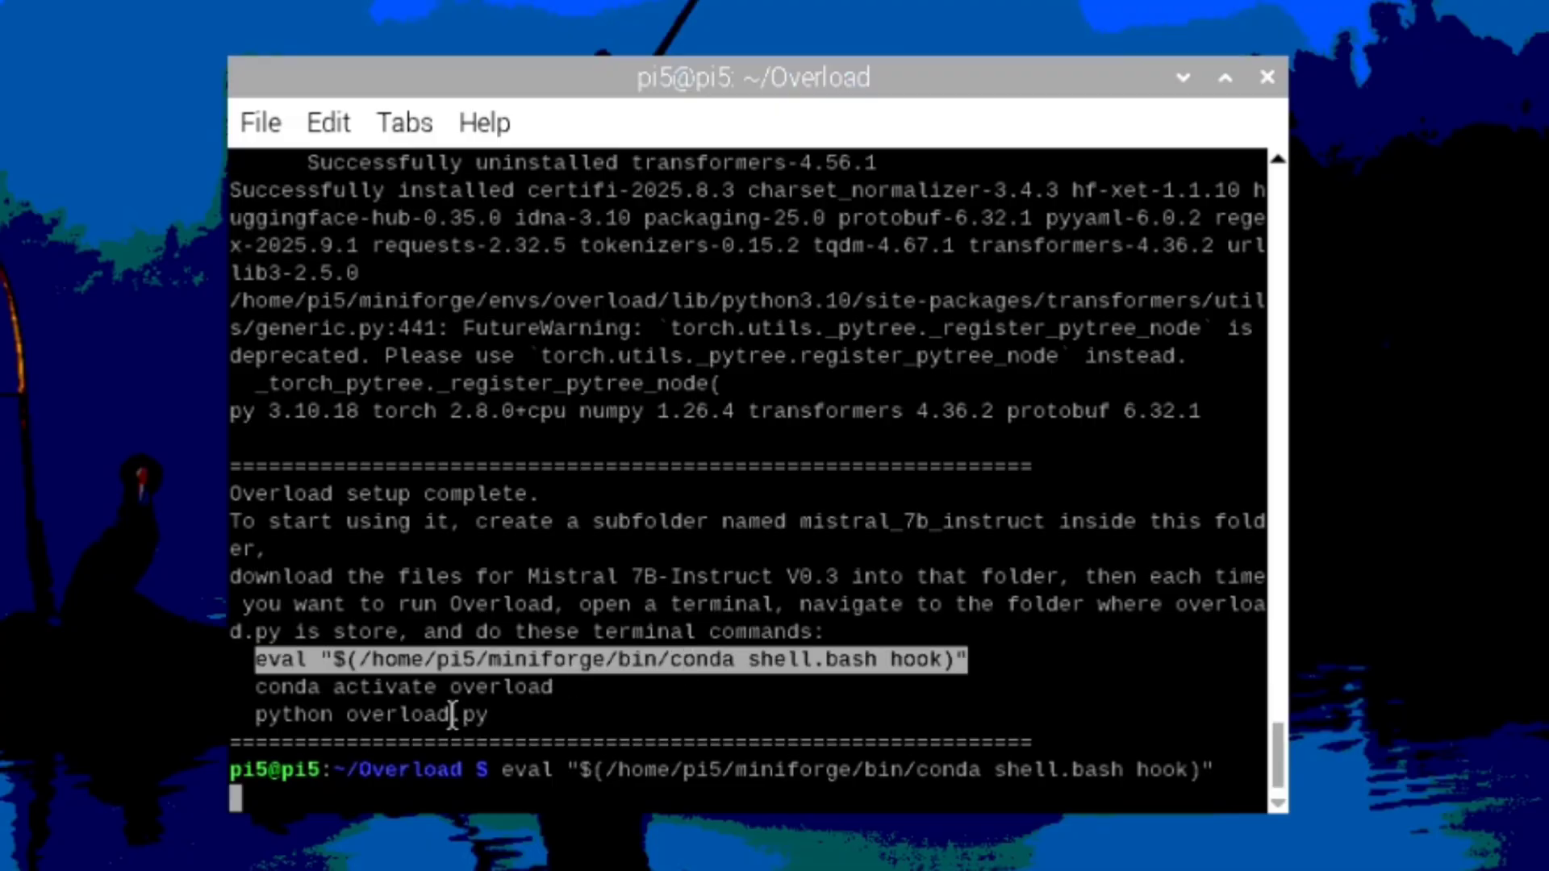
Run the conda shell hook, activate the overload environment and enter python overload.py.
key(Return)
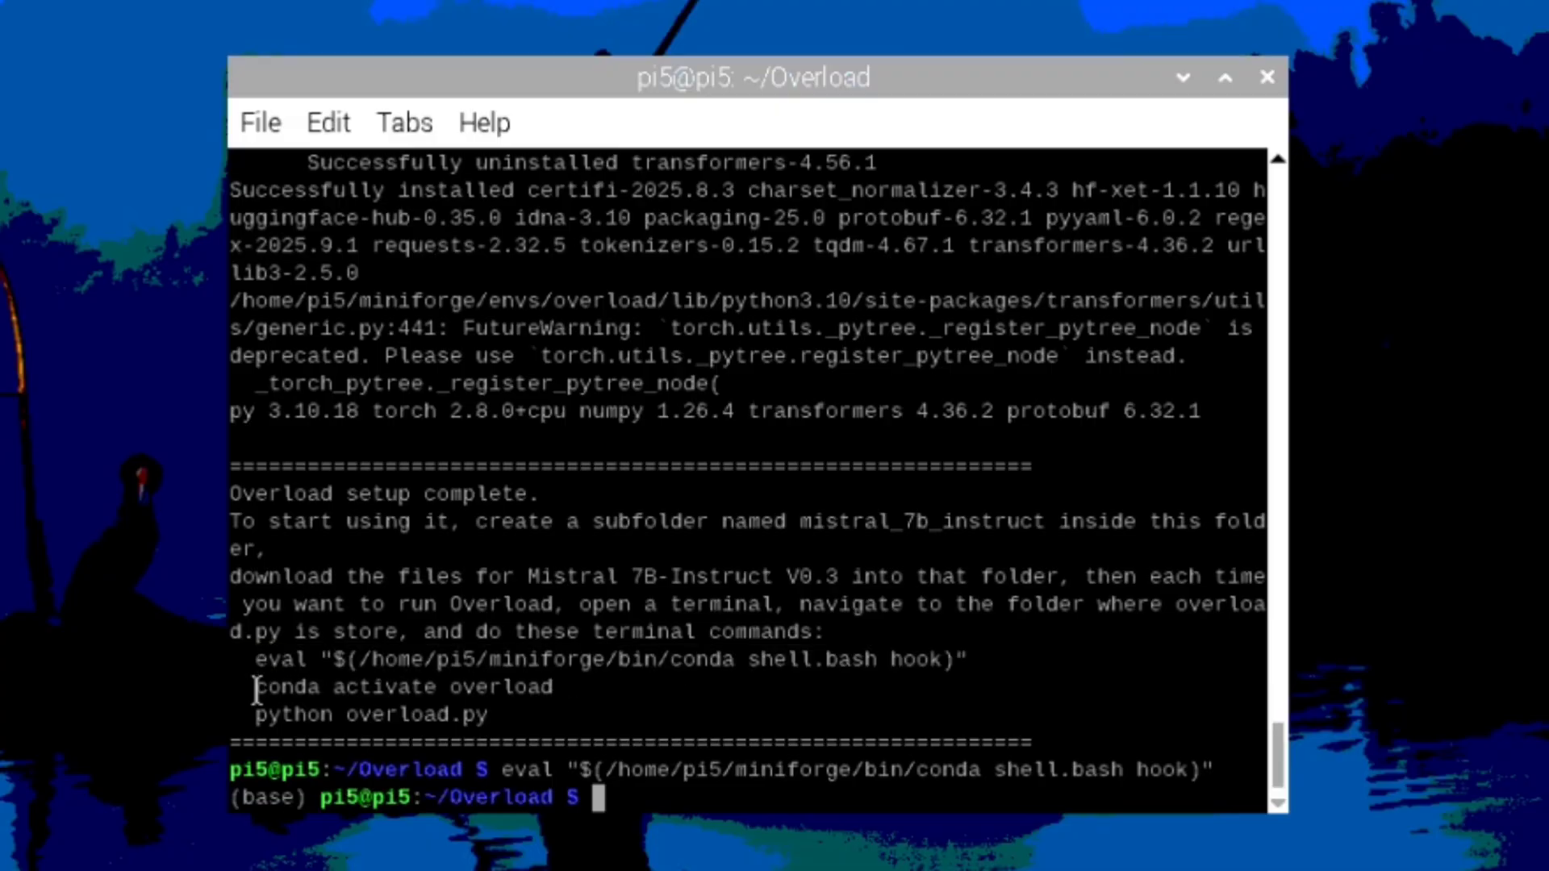
double_click(401, 686)
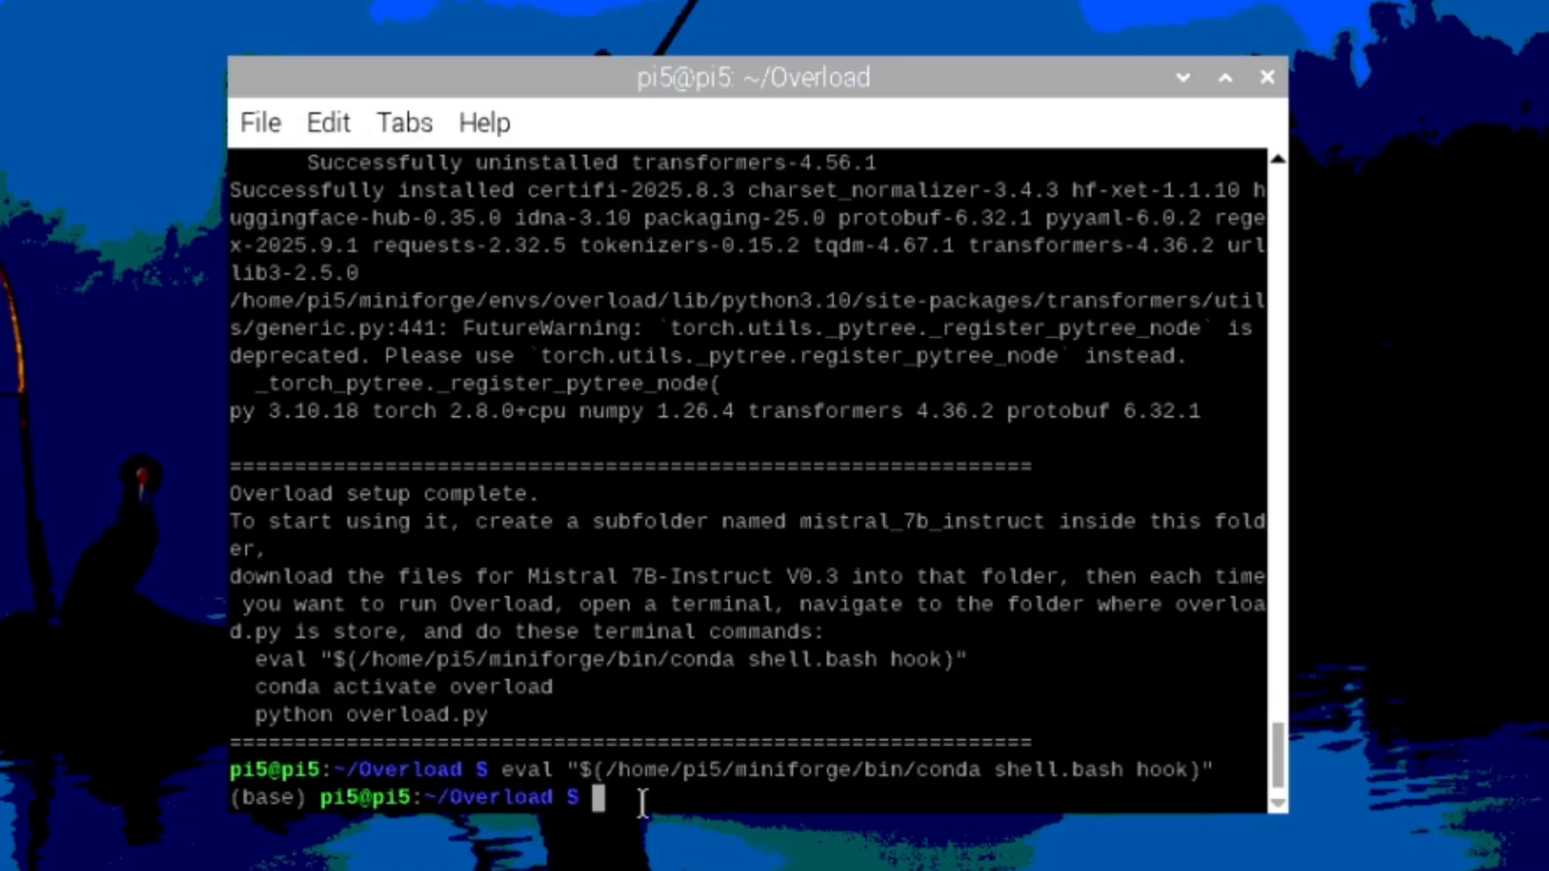
text(conda activate overload)
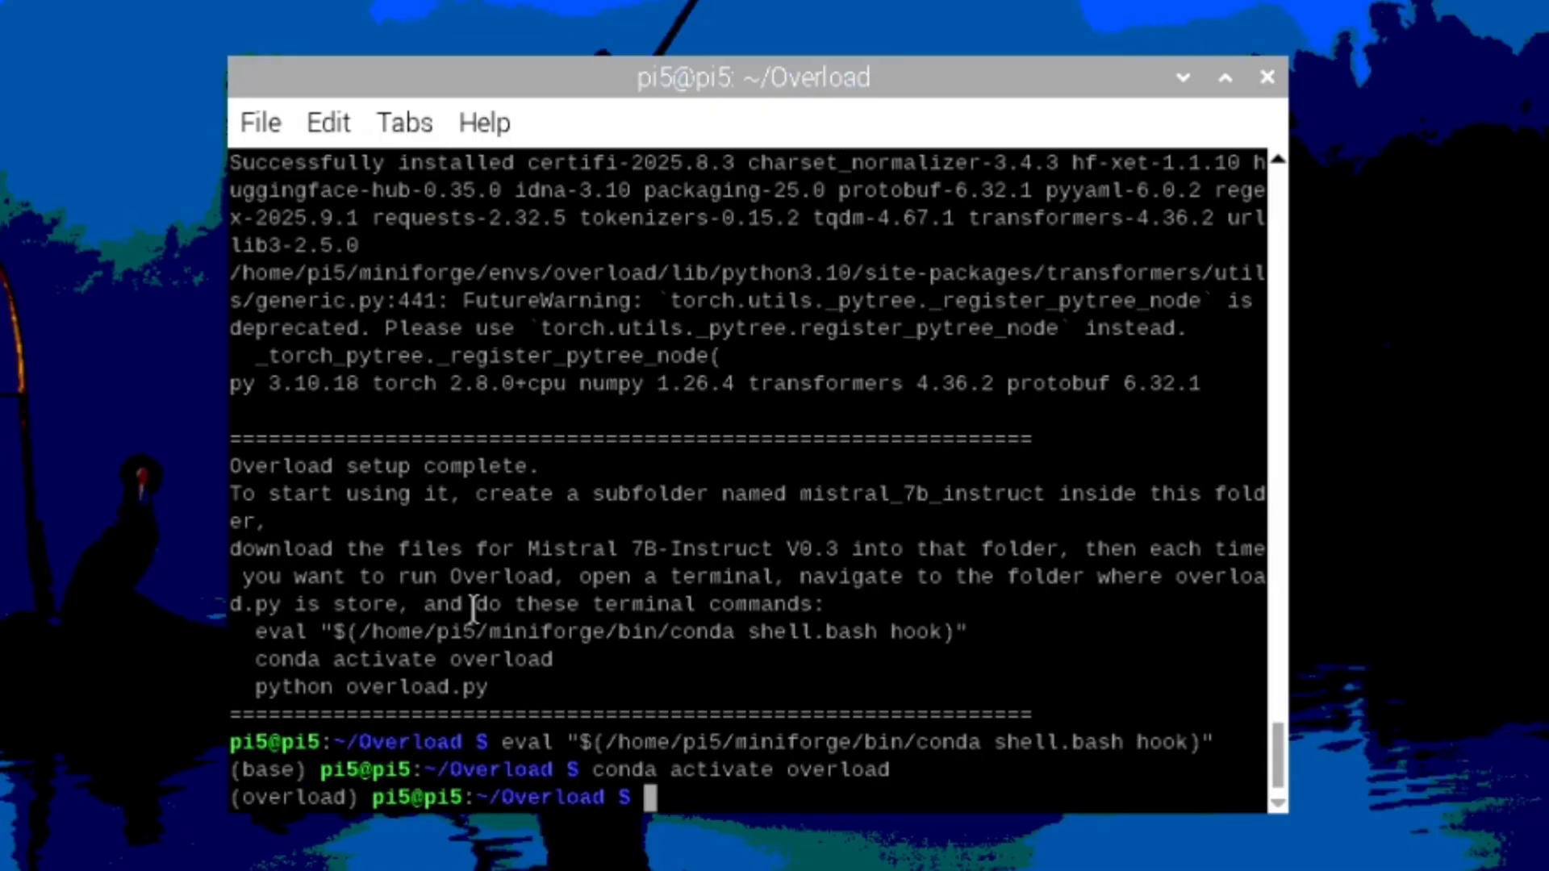
mouse_move(259, 687)
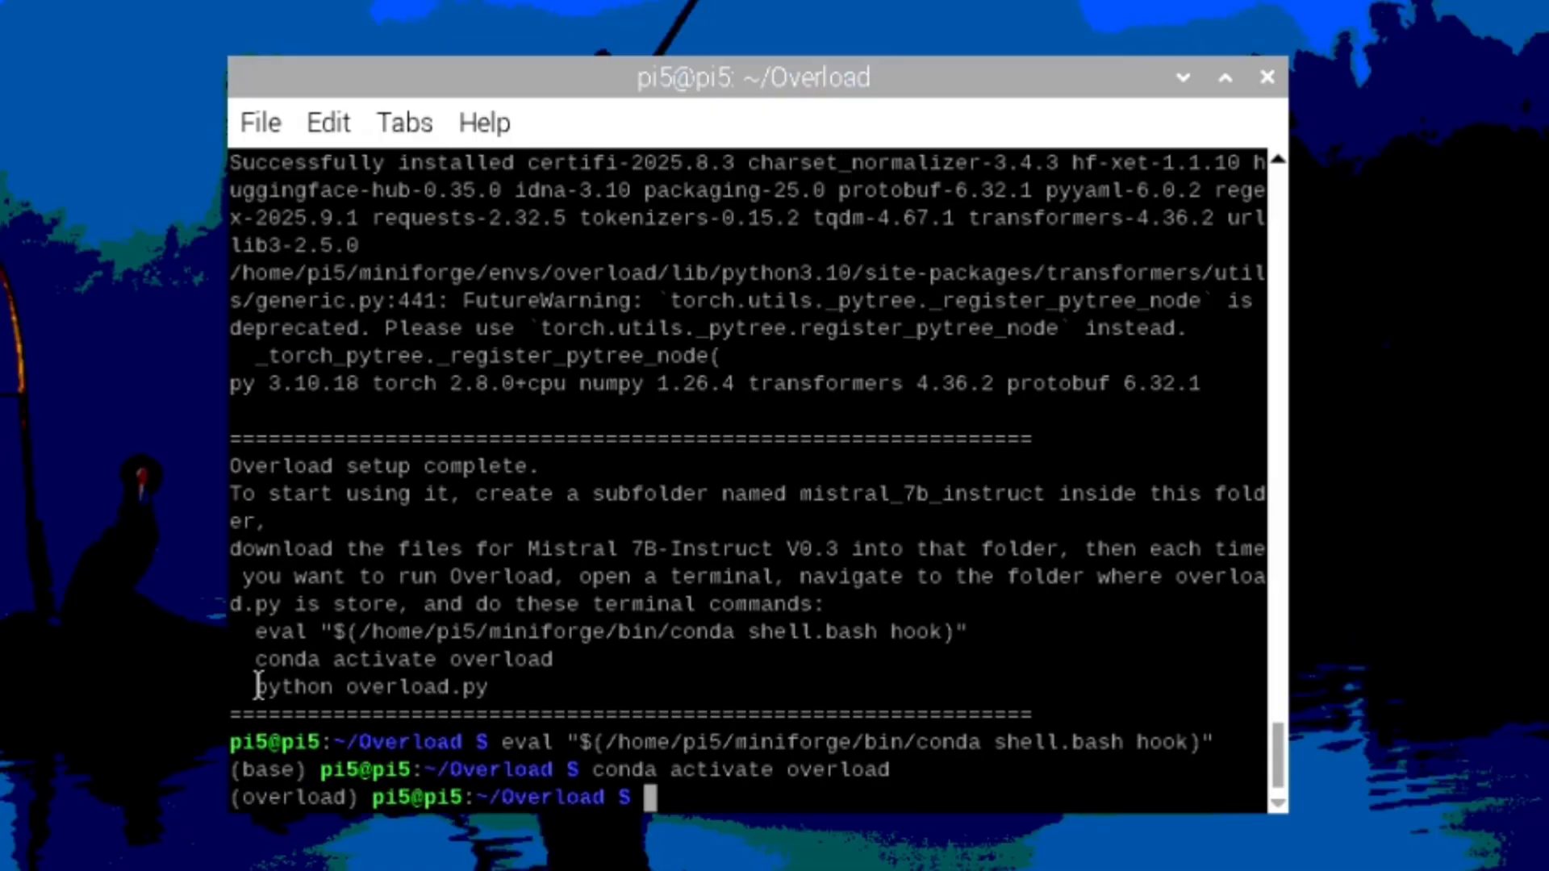
drag(255, 687, 498, 686)
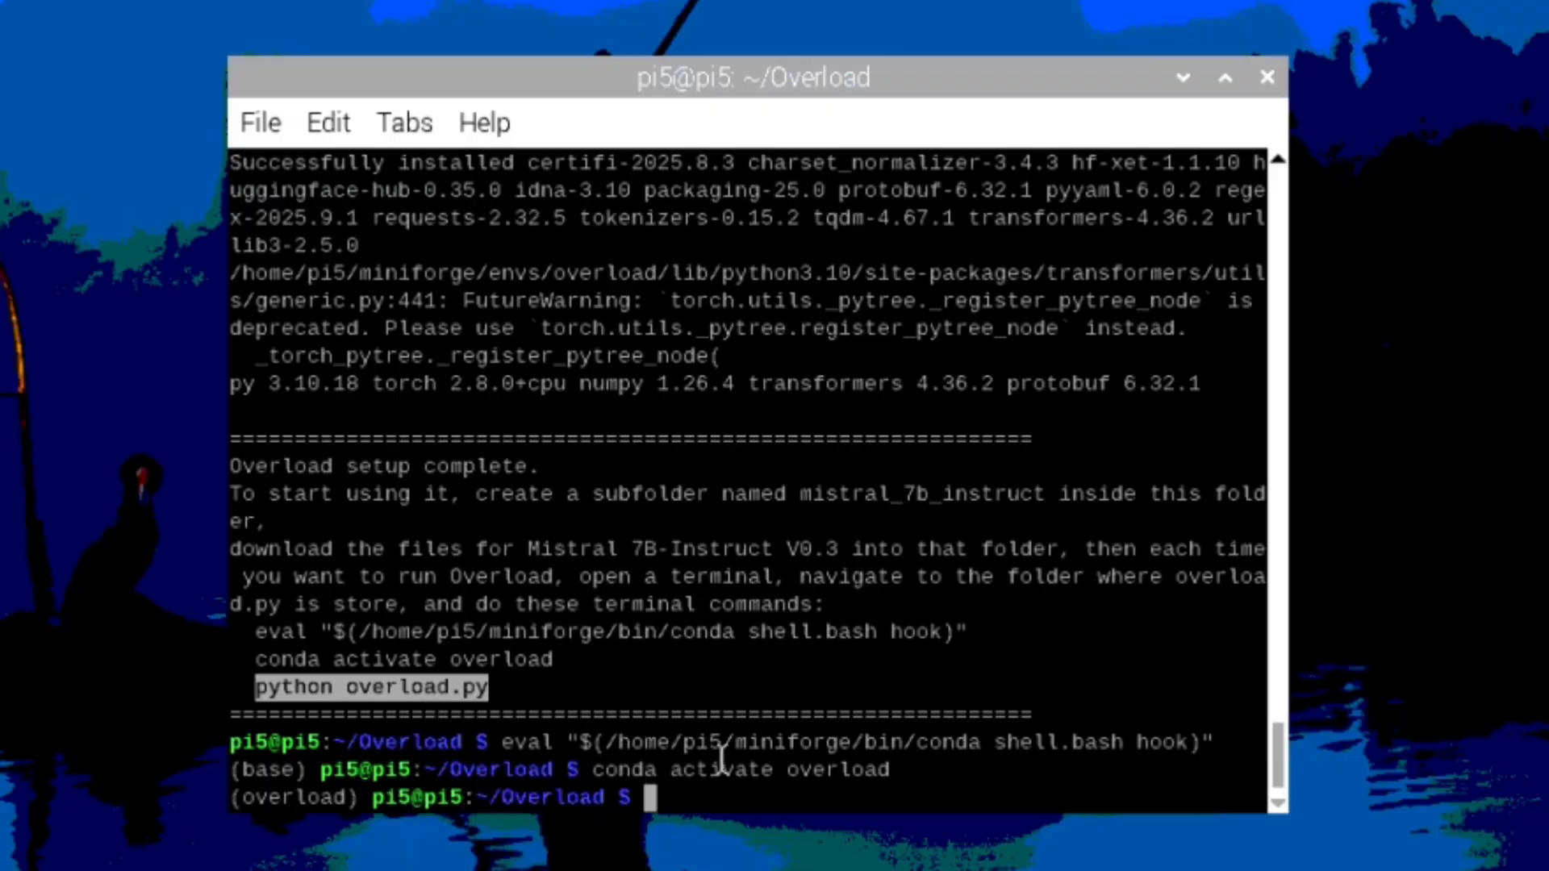
text(python overload.py)
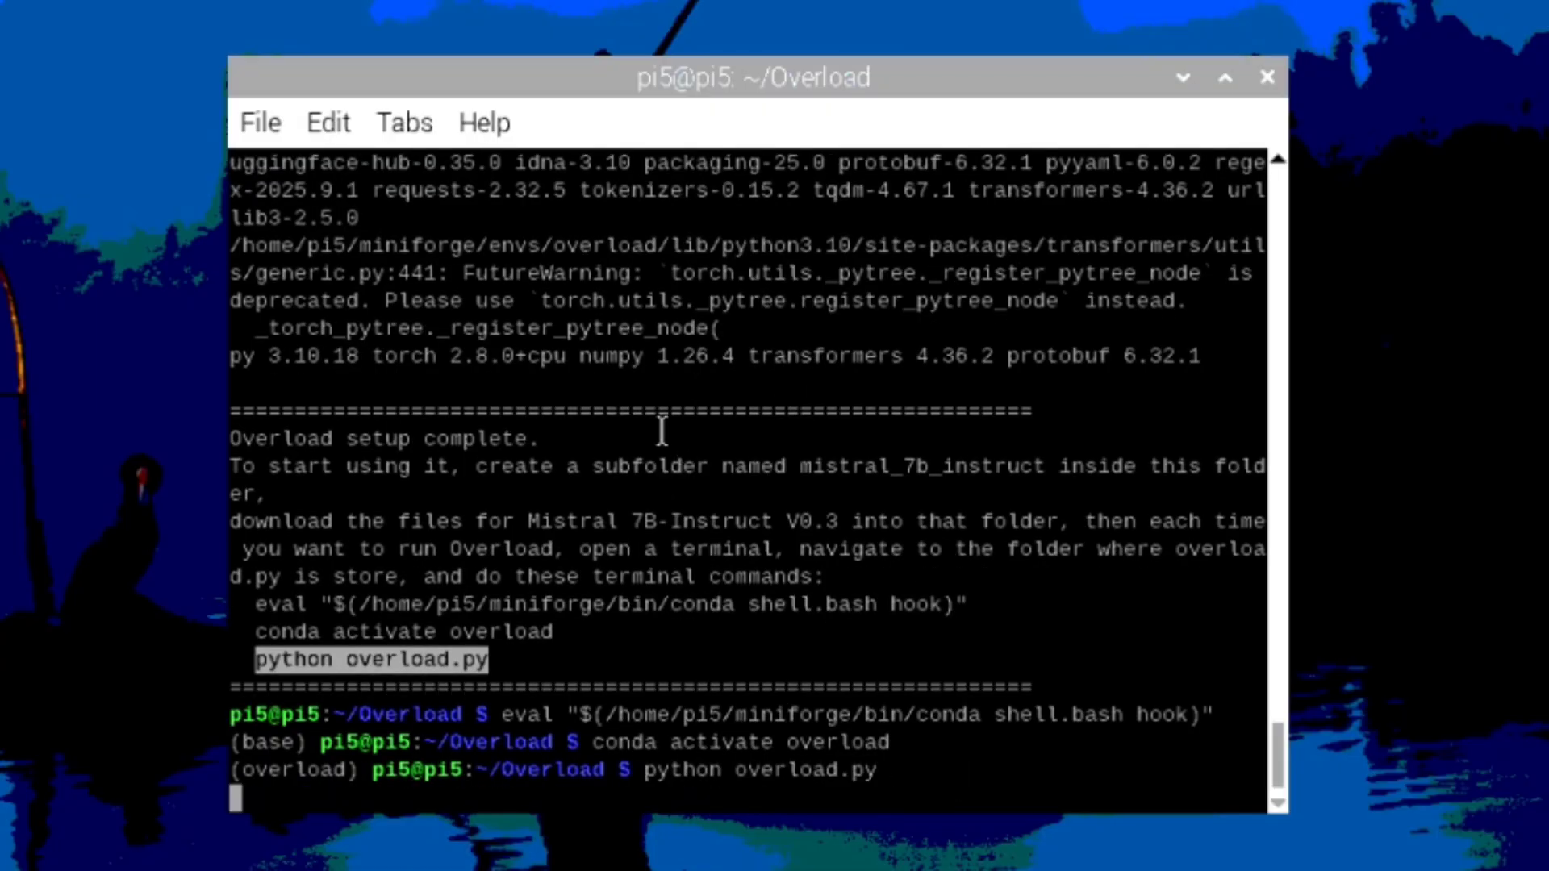
mouse_move(1225, 791)
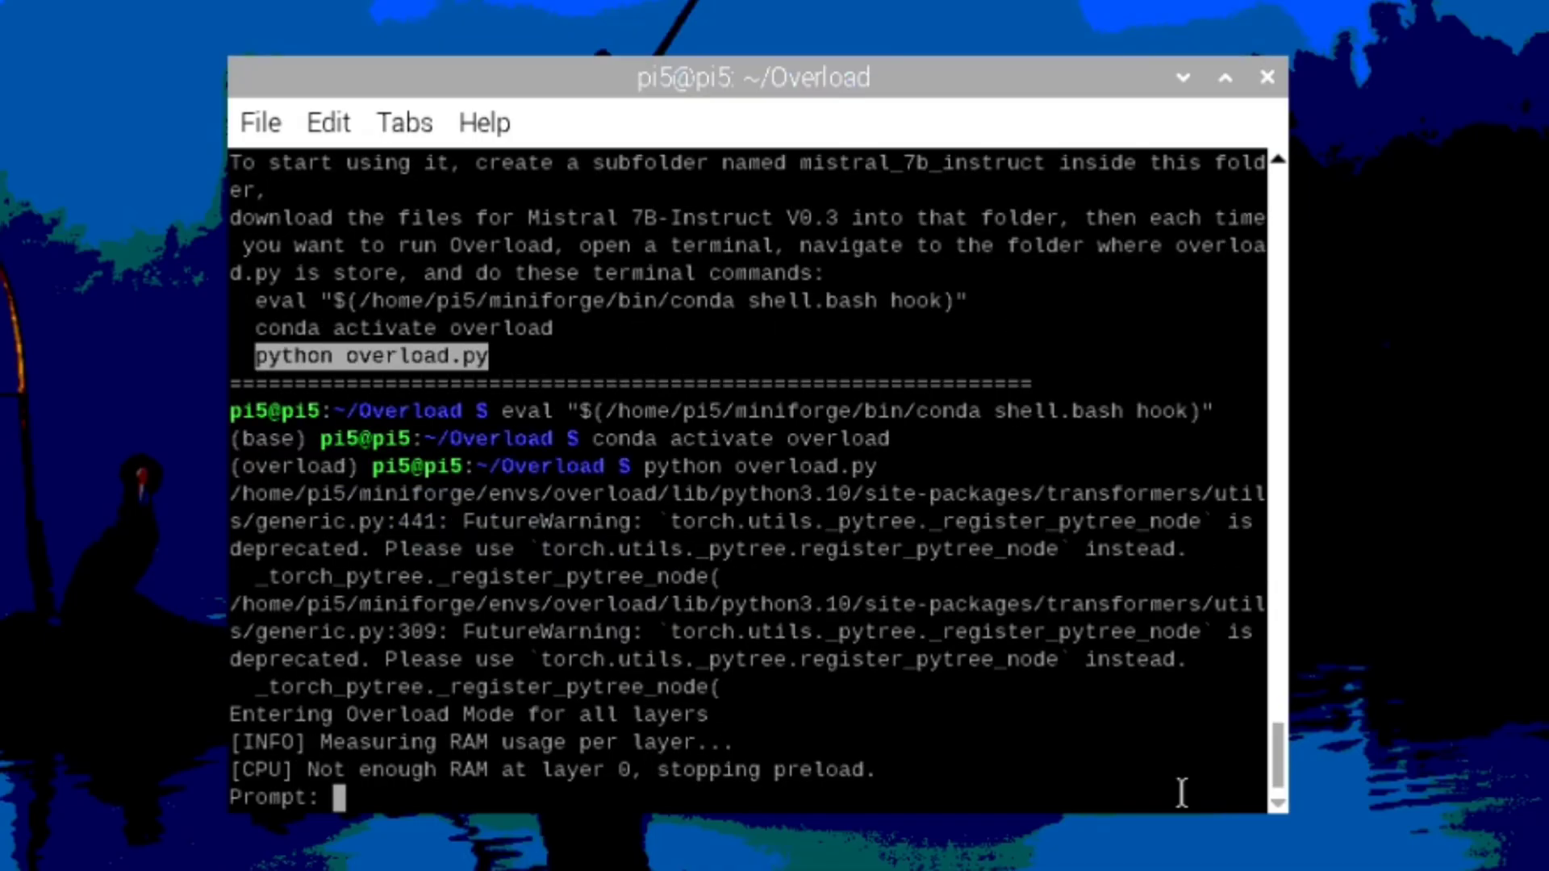
Submit the prompt 'What color is the sky on the planet Mars?' to the model.
text(What color)
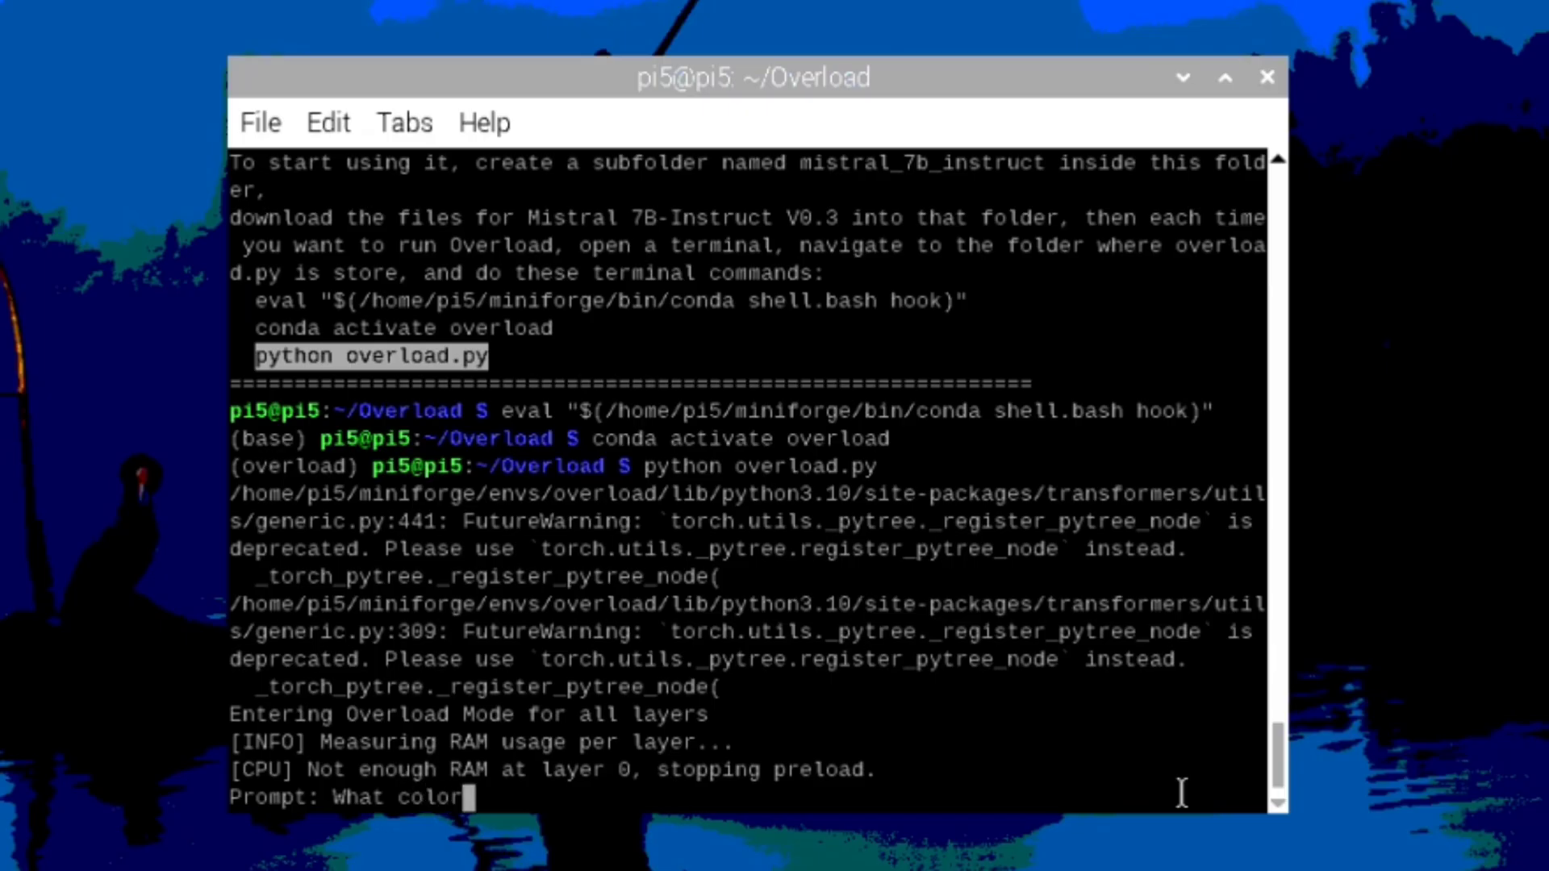
text(is t)
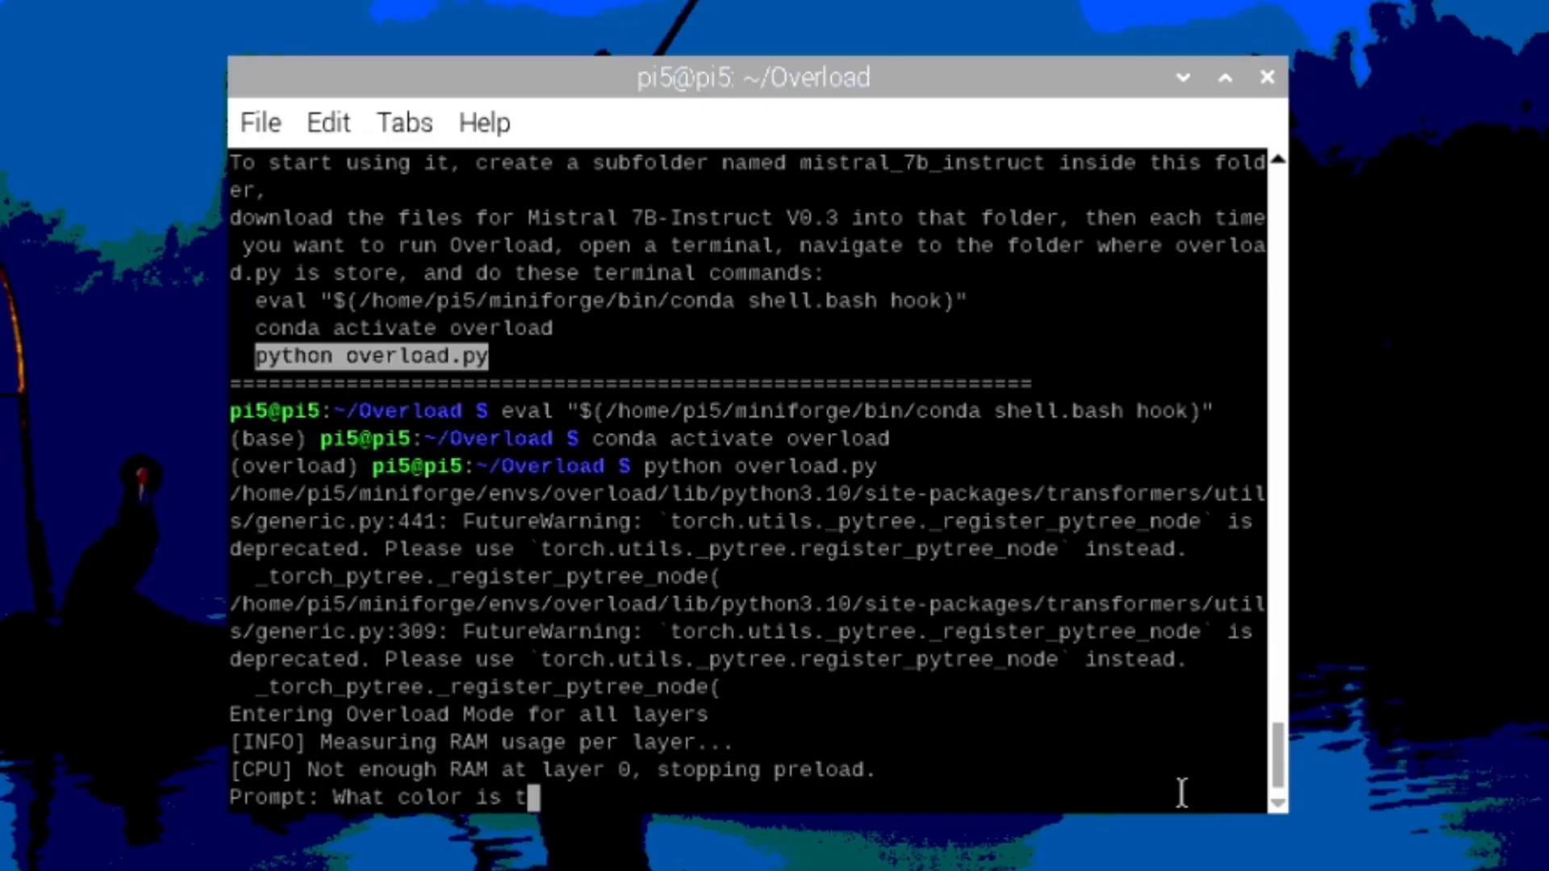
text(he sky on the pln)
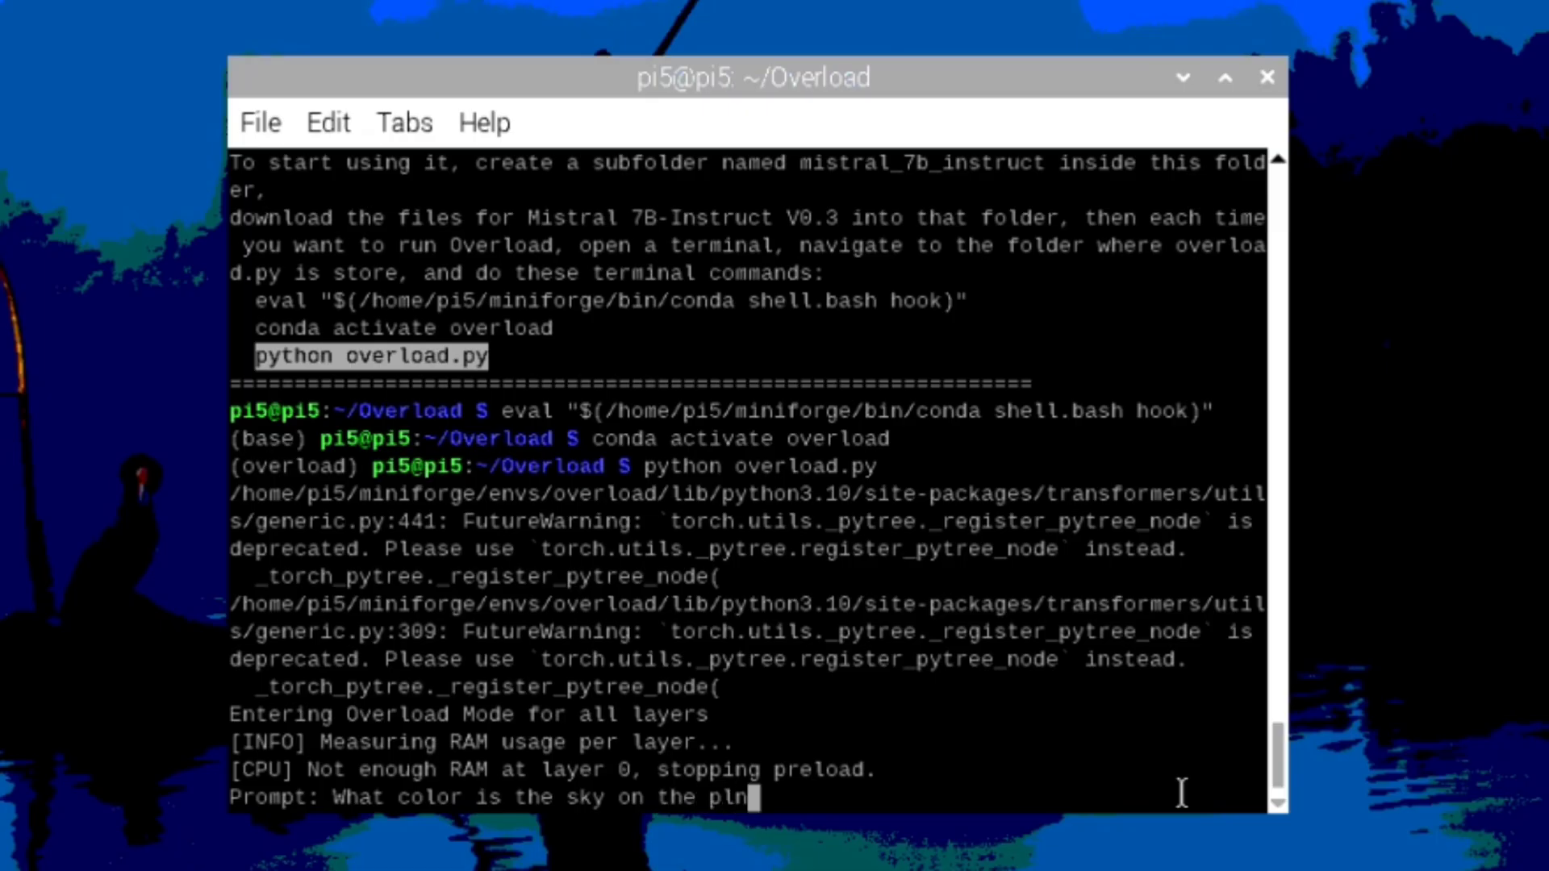
text(anet M)
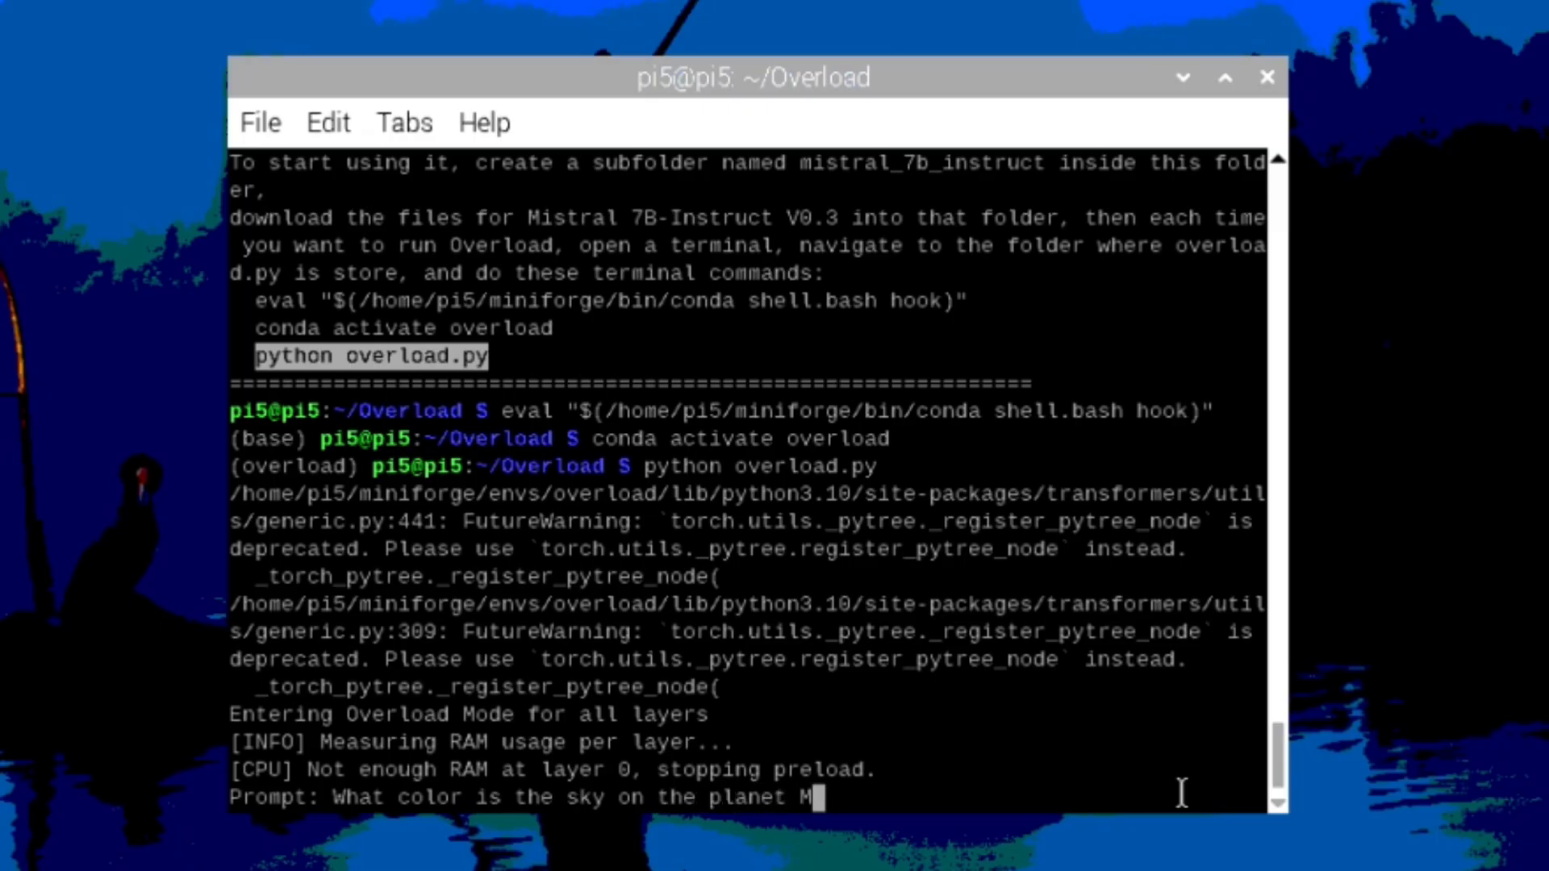
text(ars?)
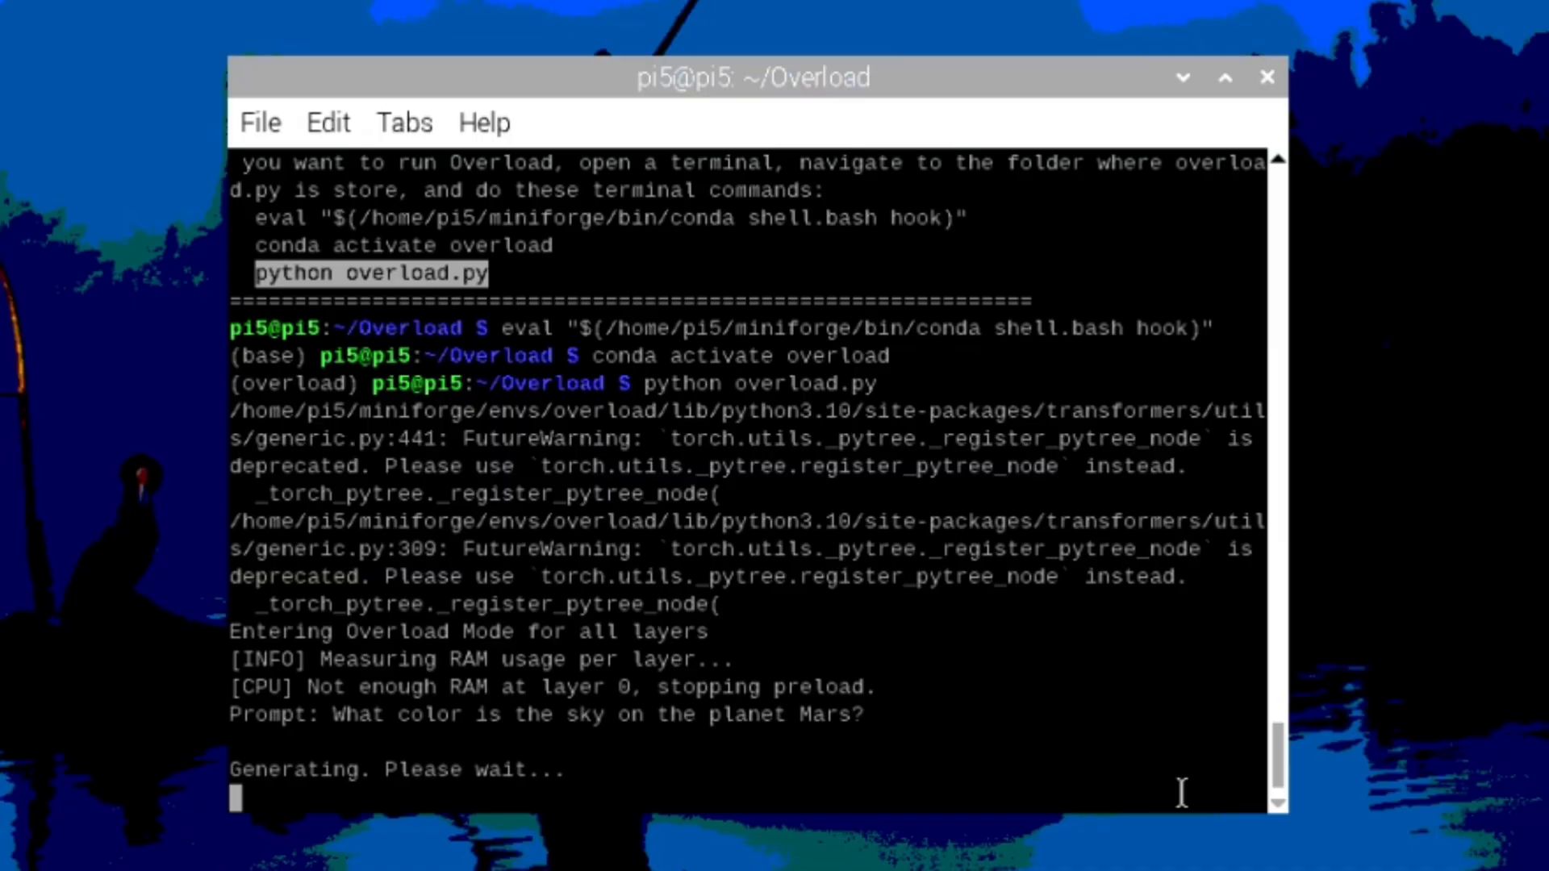
Scroll the terminal to follow the streaming answer that Mars's sky appears reddish.
scroll(down, 3)
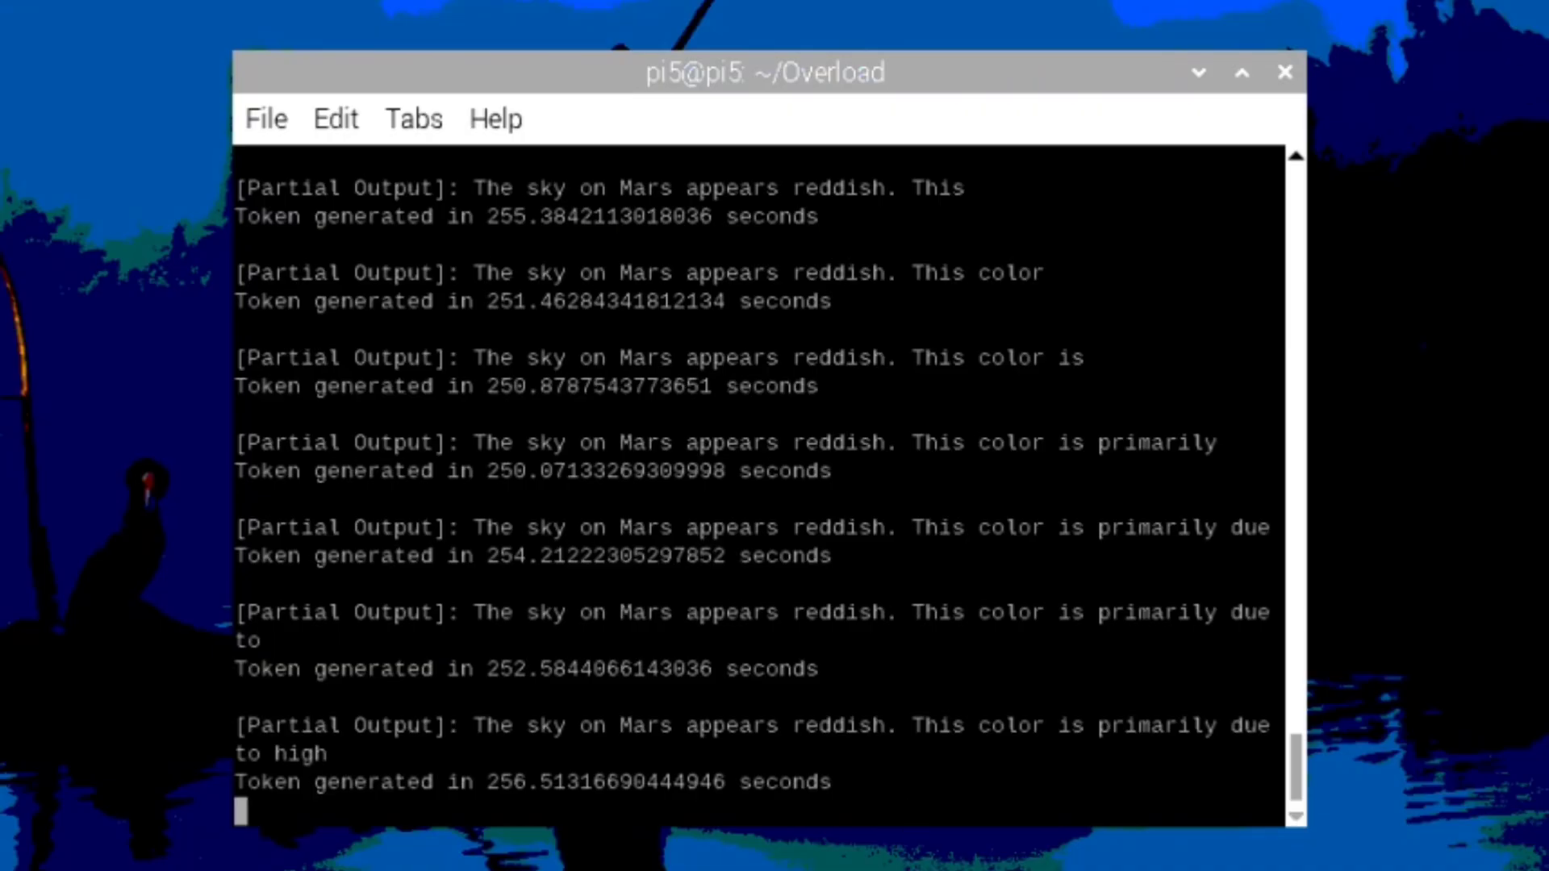
mouse_move(344, 770)
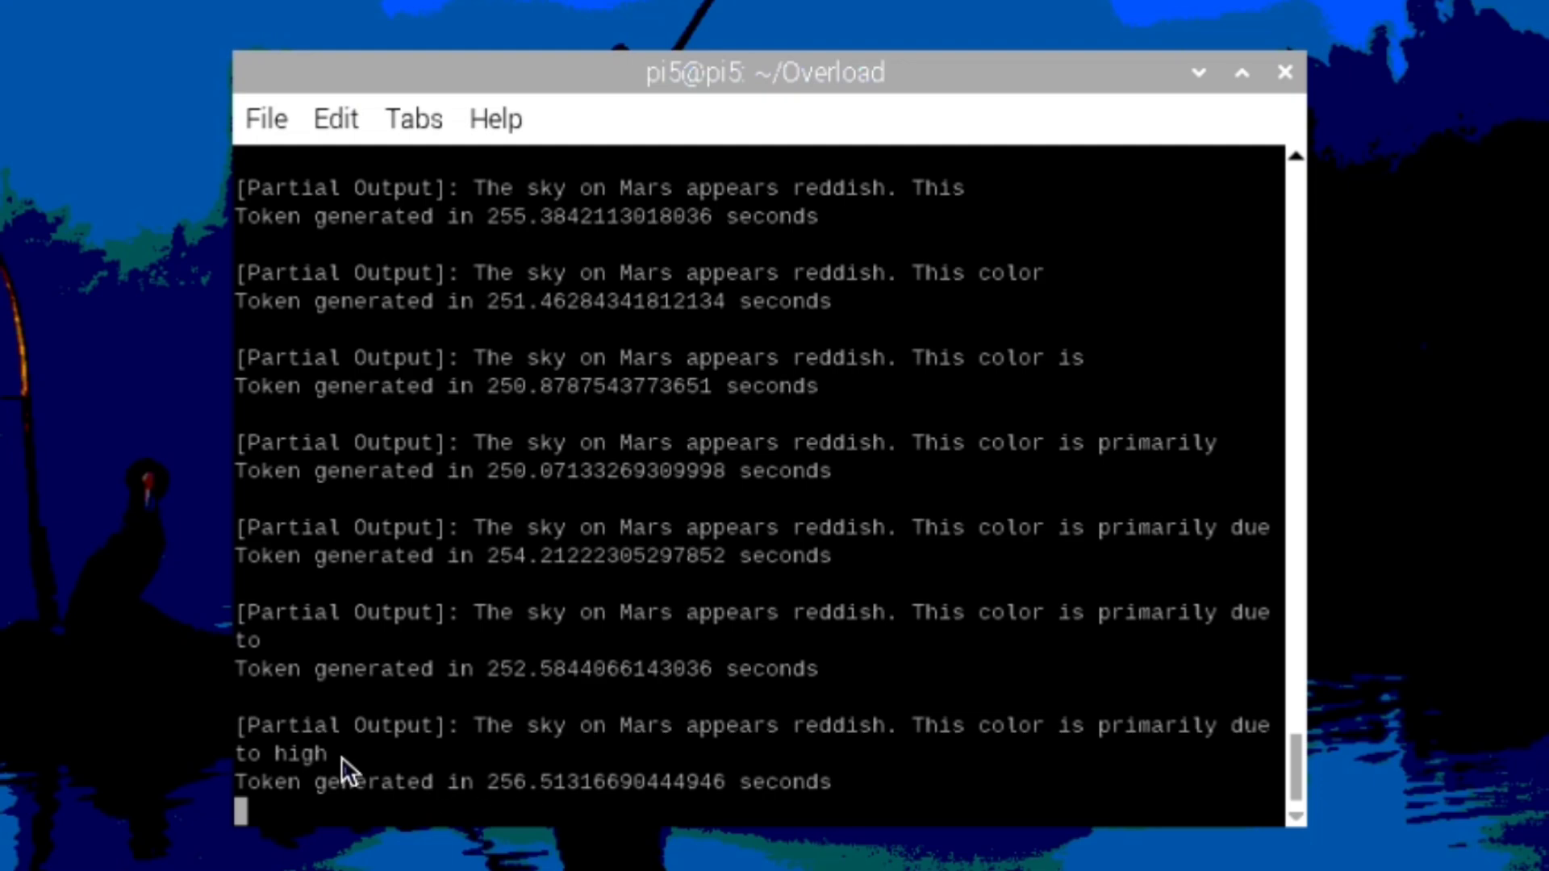